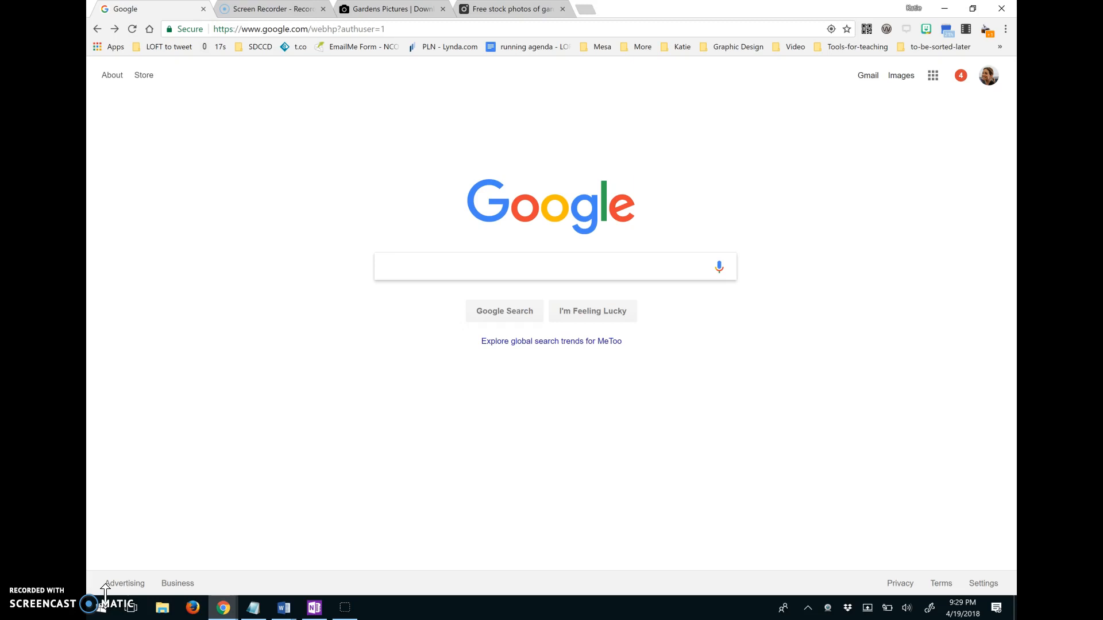
pyautogui.moveTo(249, 556)
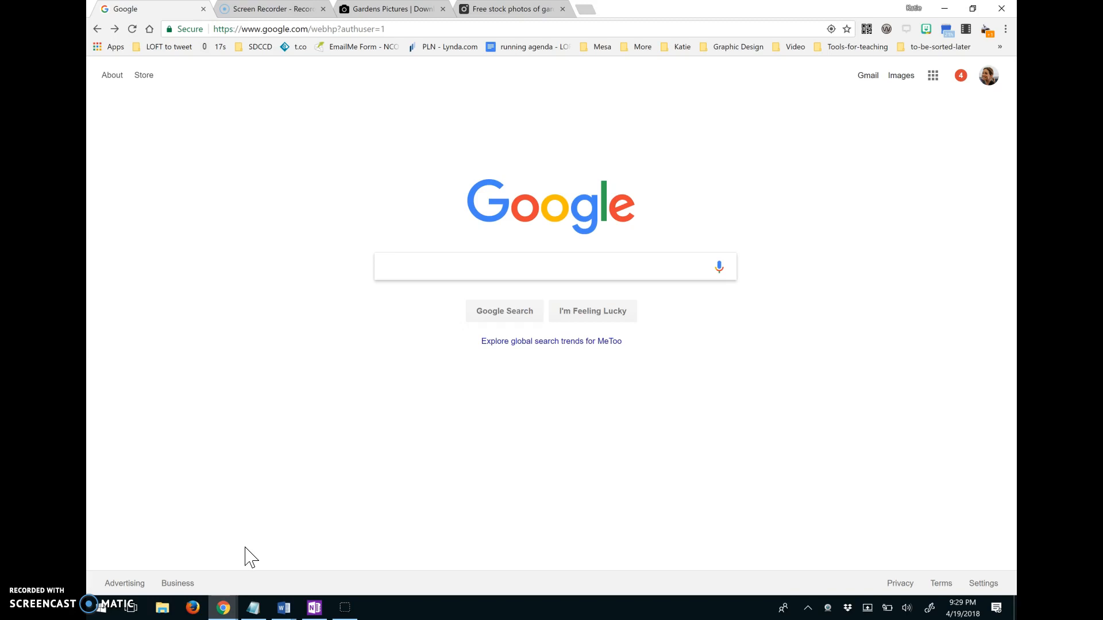
# Step: Go to Google Images and choose Advanced search from the bottom-right Settings menu
pyautogui.click(550, 266)
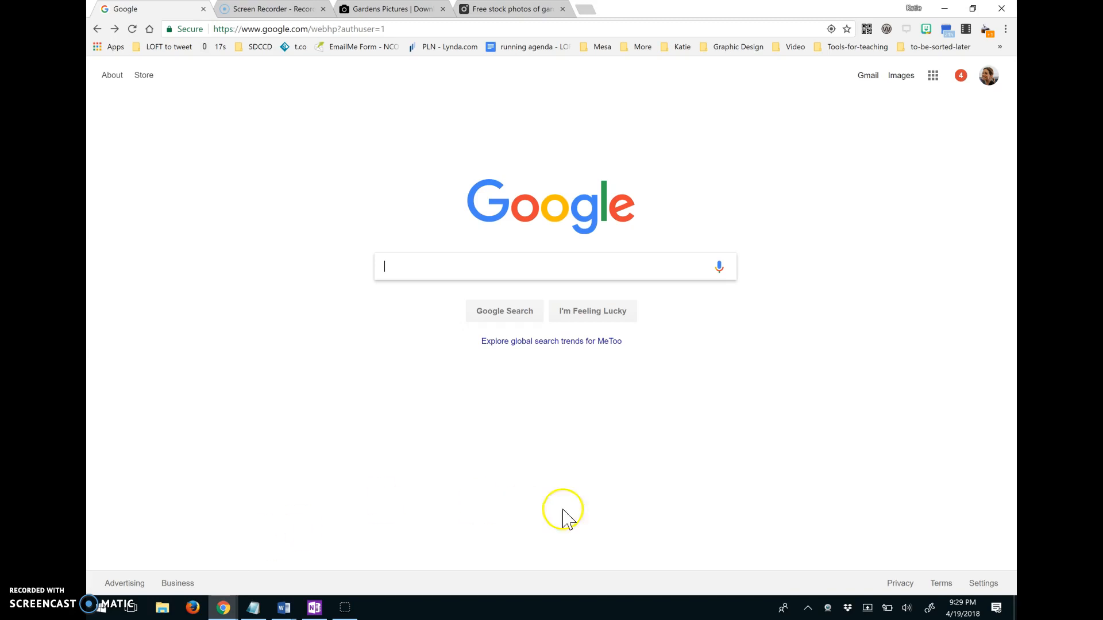
pyautogui.moveTo(901, 75)
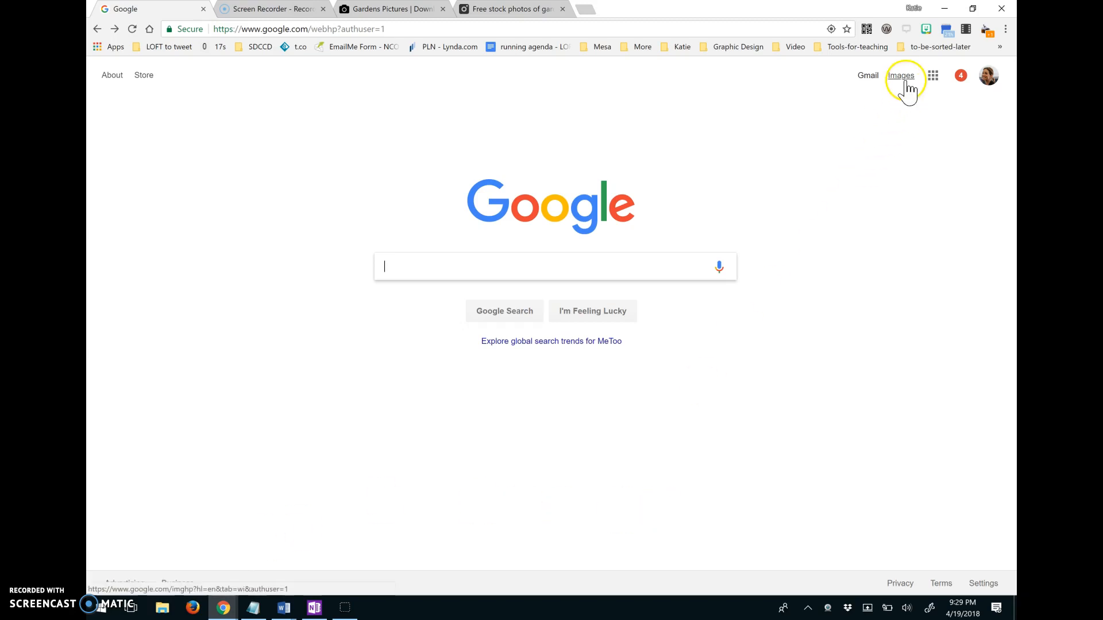
pyautogui.click(900, 75)
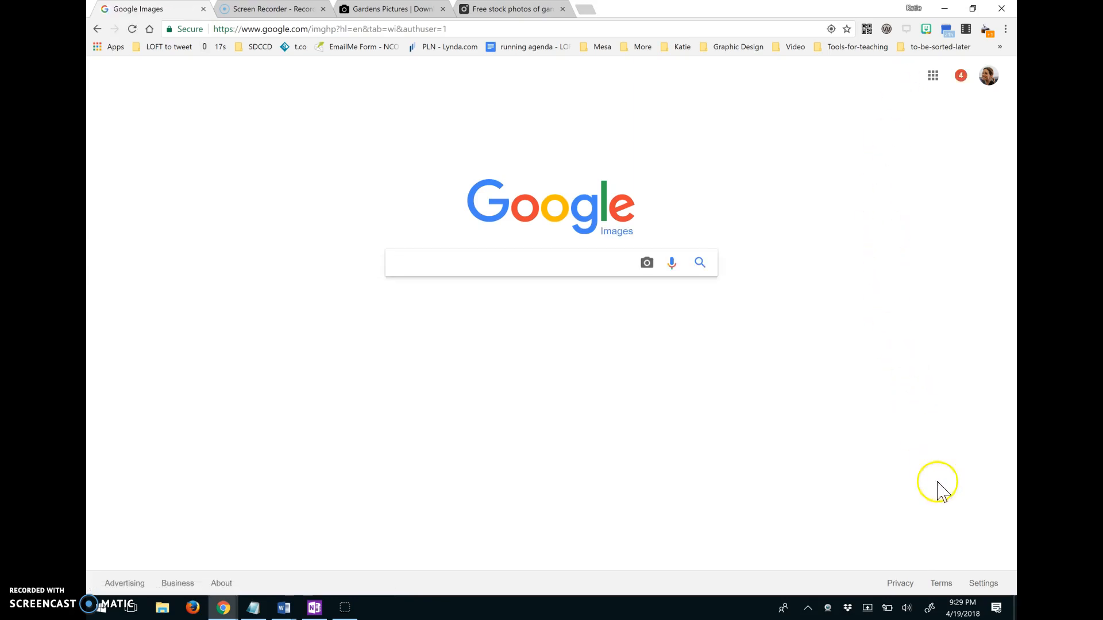
pyautogui.click(984, 583)
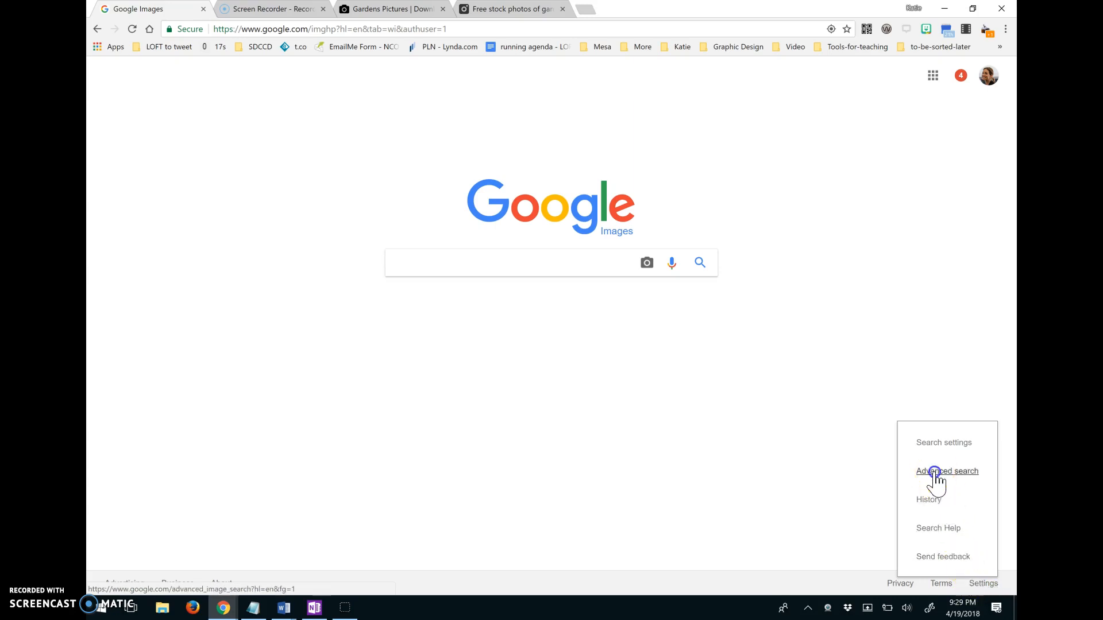
pyautogui.click(948, 471)
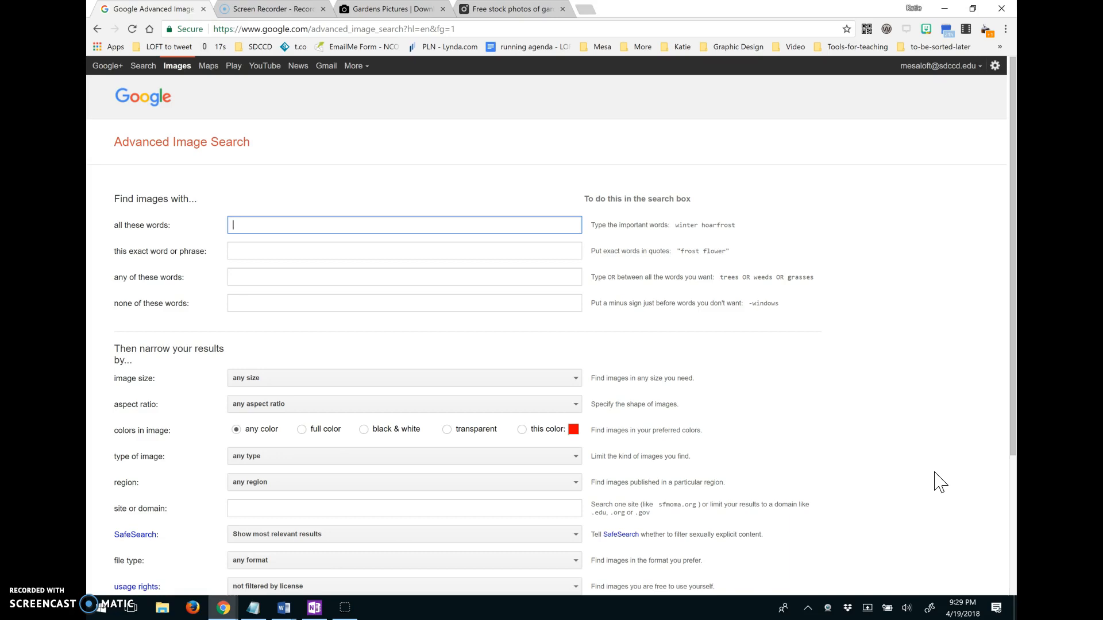
# Step: Enter 'gardens' as the keyword and set usage rights to free to use, share or modify, even commercially
pyautogui.write('gard')
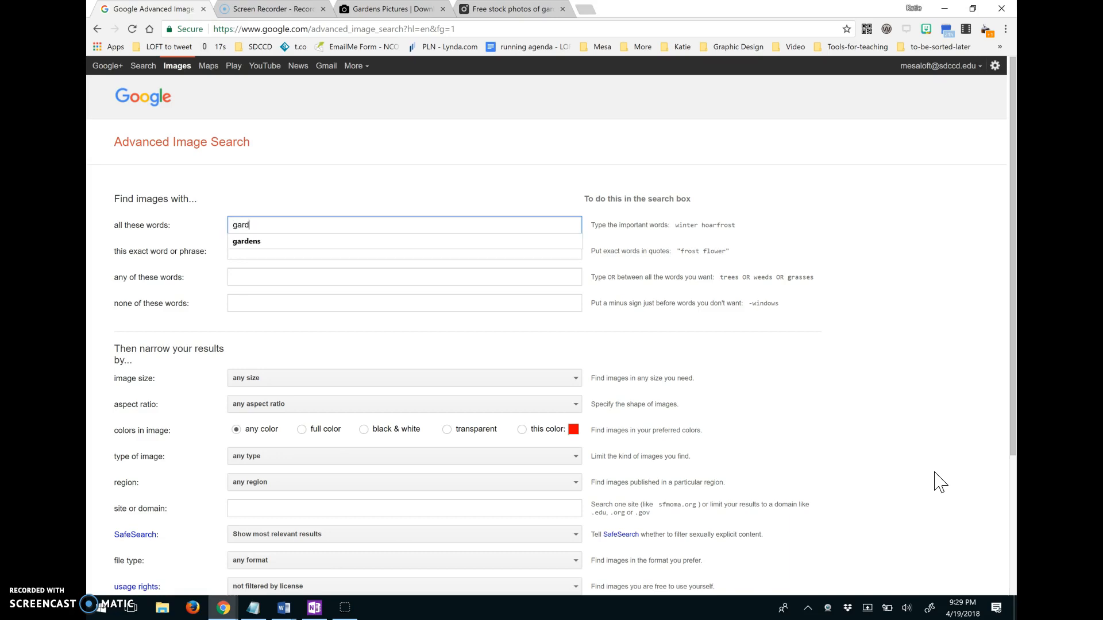
pyautogui.click(246, 242)
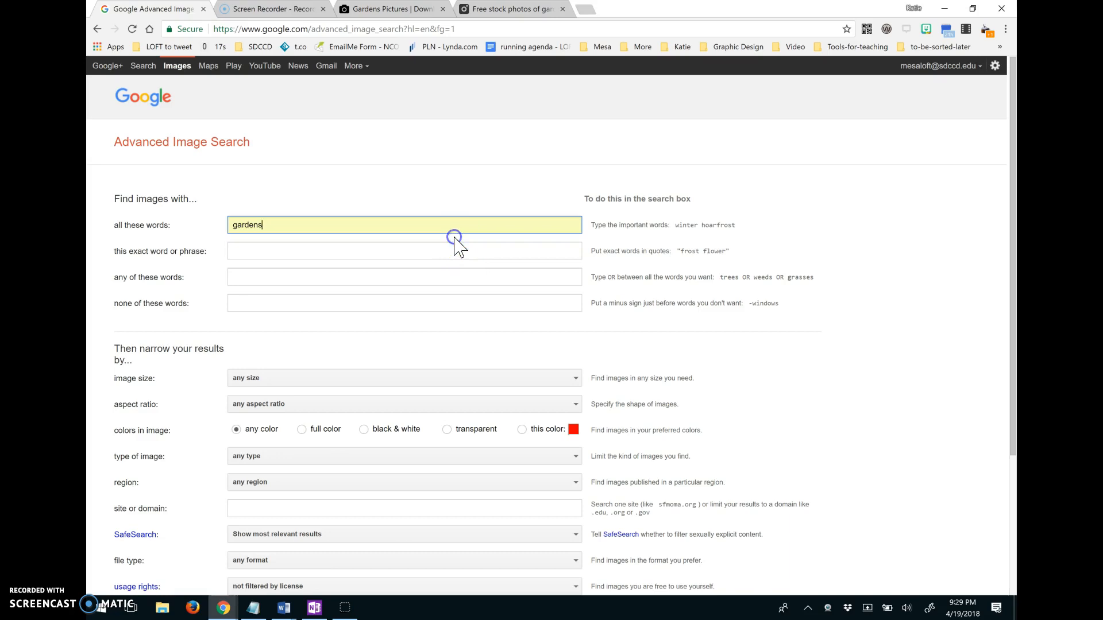
pyautogui.moveTo(1009, 312)
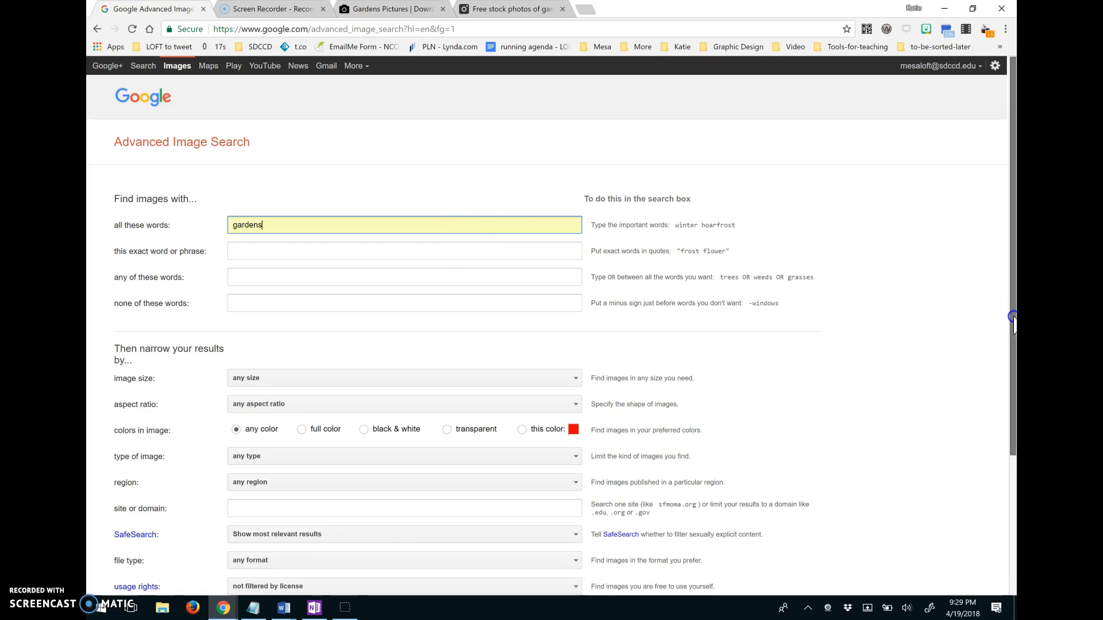
pyautogui.scroll(-3)
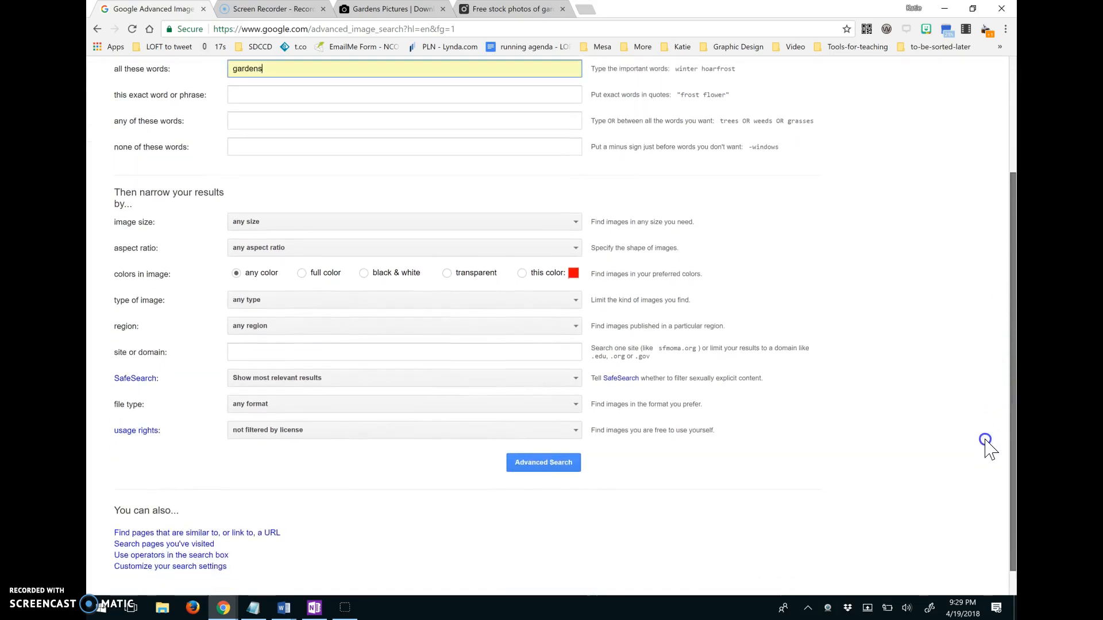
pyautogui.scroll(-3)
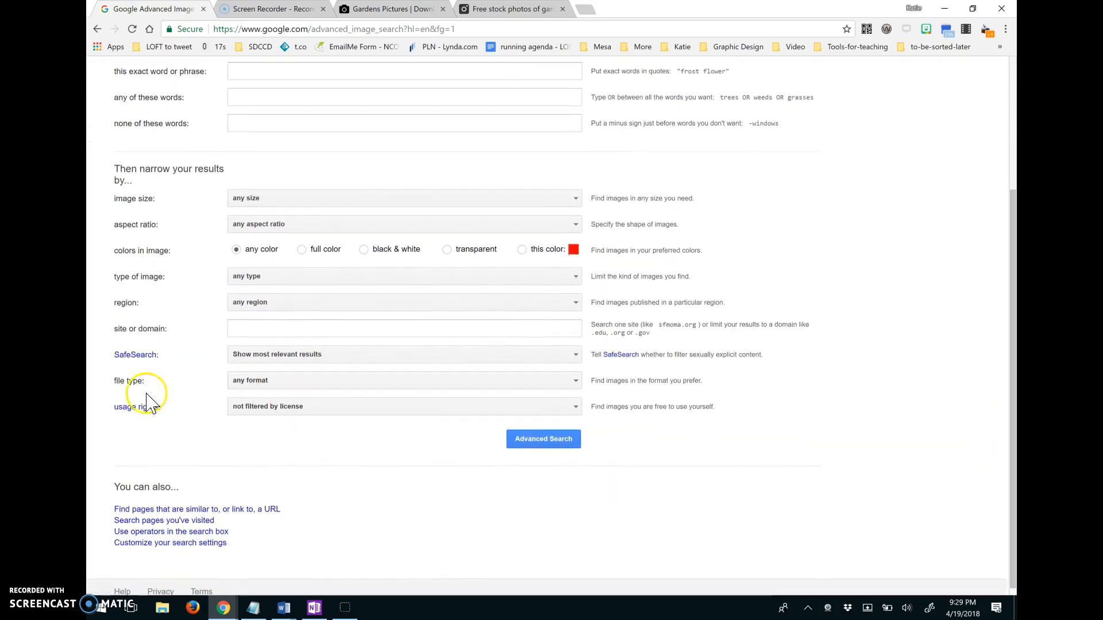
pyautogui.moveTo(127, 412)
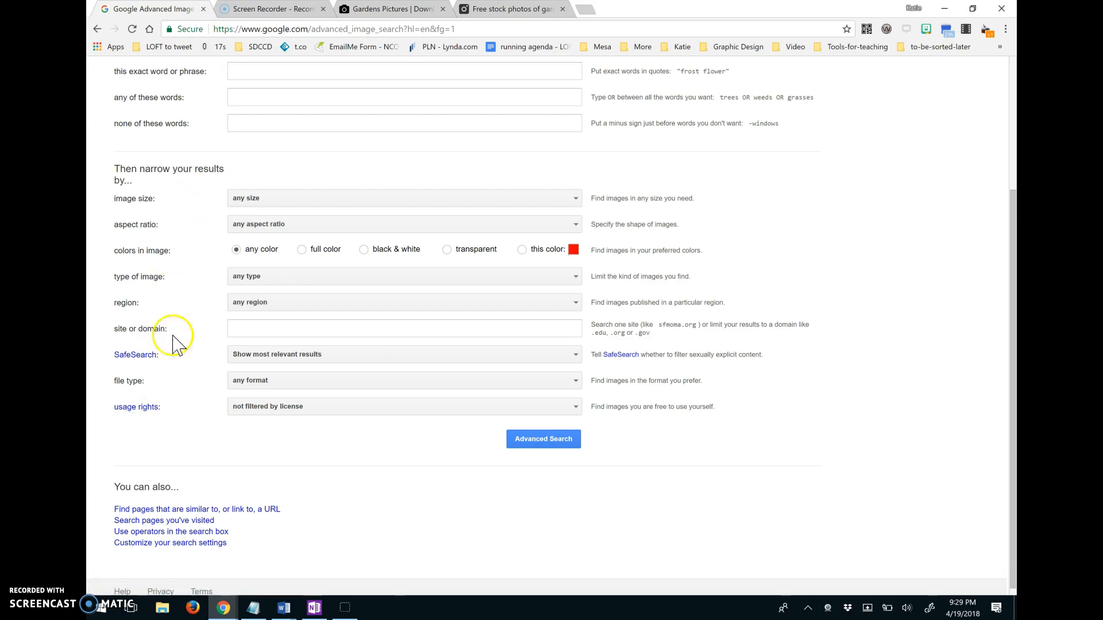
pyautogui.click(404, 406)
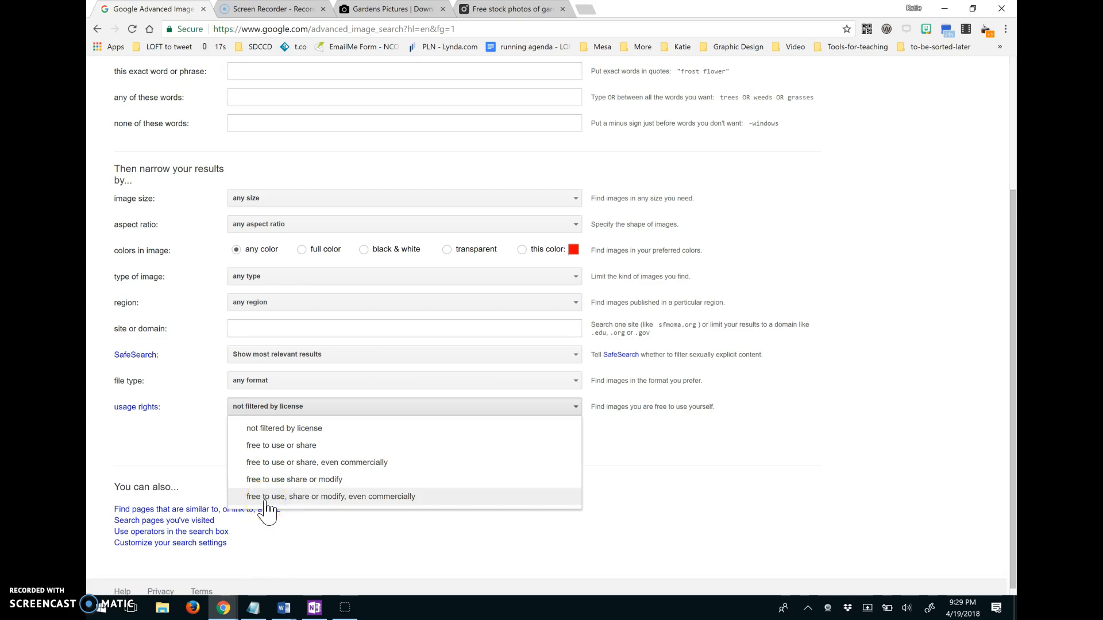
pyautogui.moveTo(315, 502)
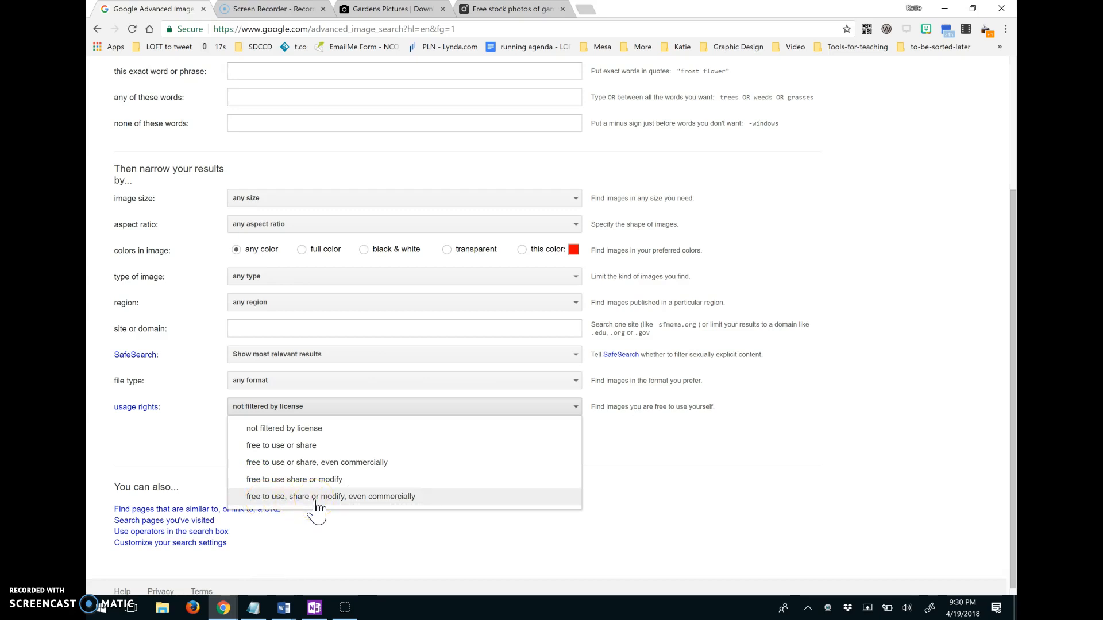
pyautogui.click(330, 497)
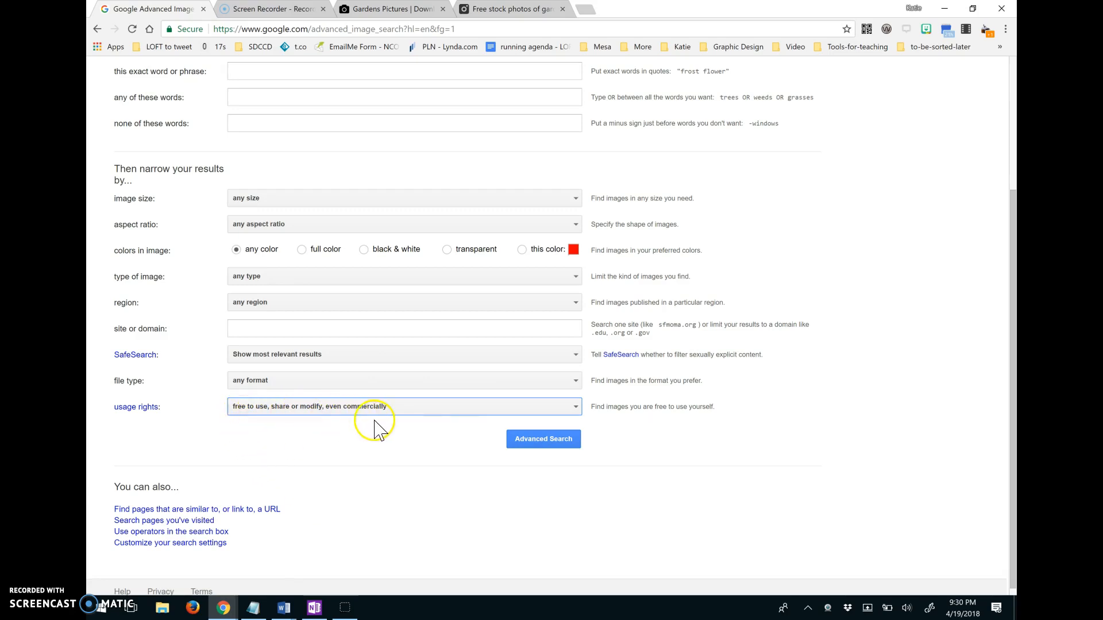
# Step: Run the advanced search and reveal the 'Labeled for reuse with modification' filter under Tools
pyautogui.click(543, 439)
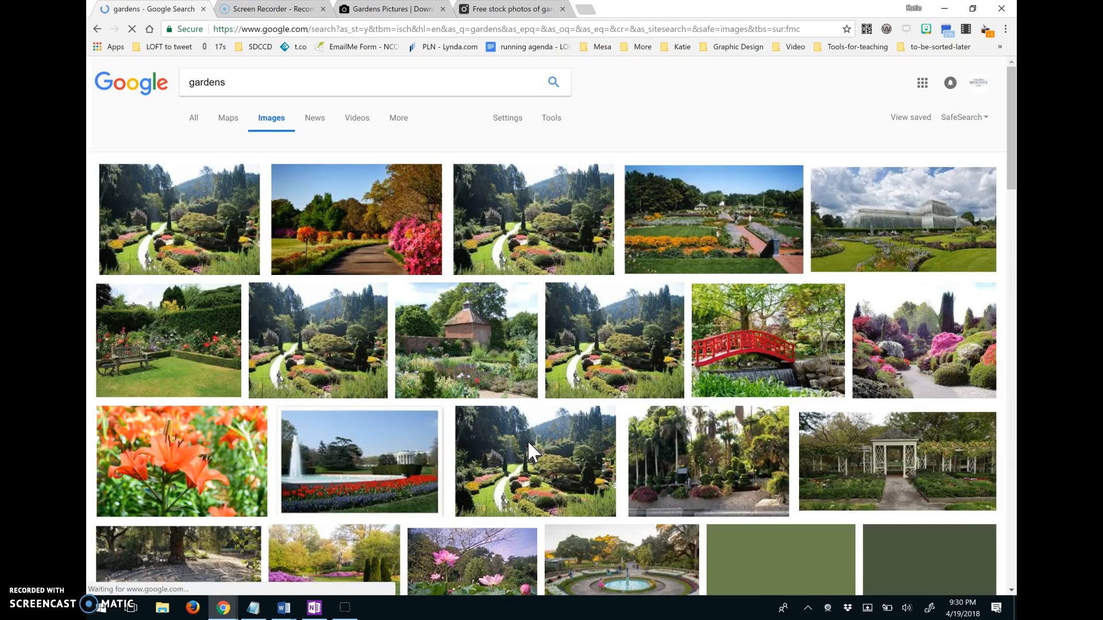
pyautogui.click(551, 117)
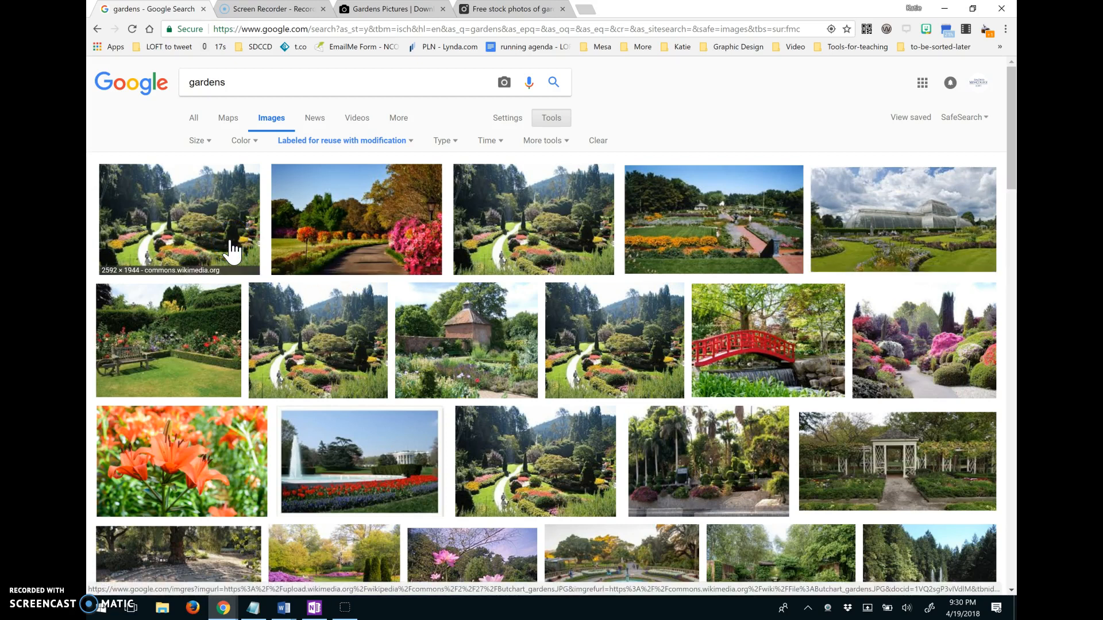
pyautogui.moveTo(176, 323)
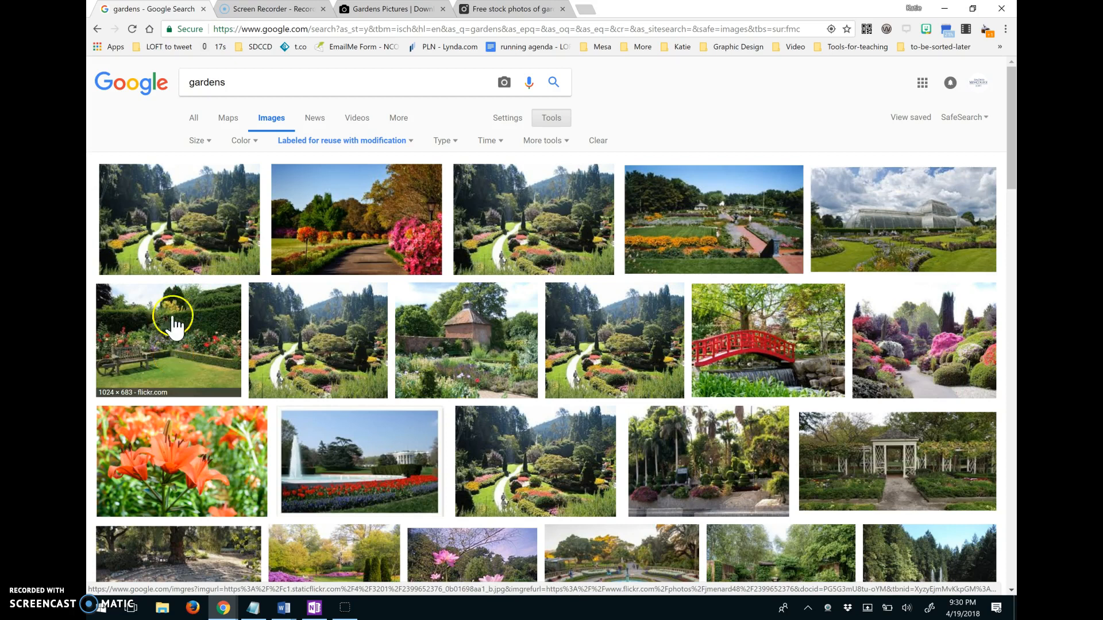
pyautogui.moveTo(271, 336)
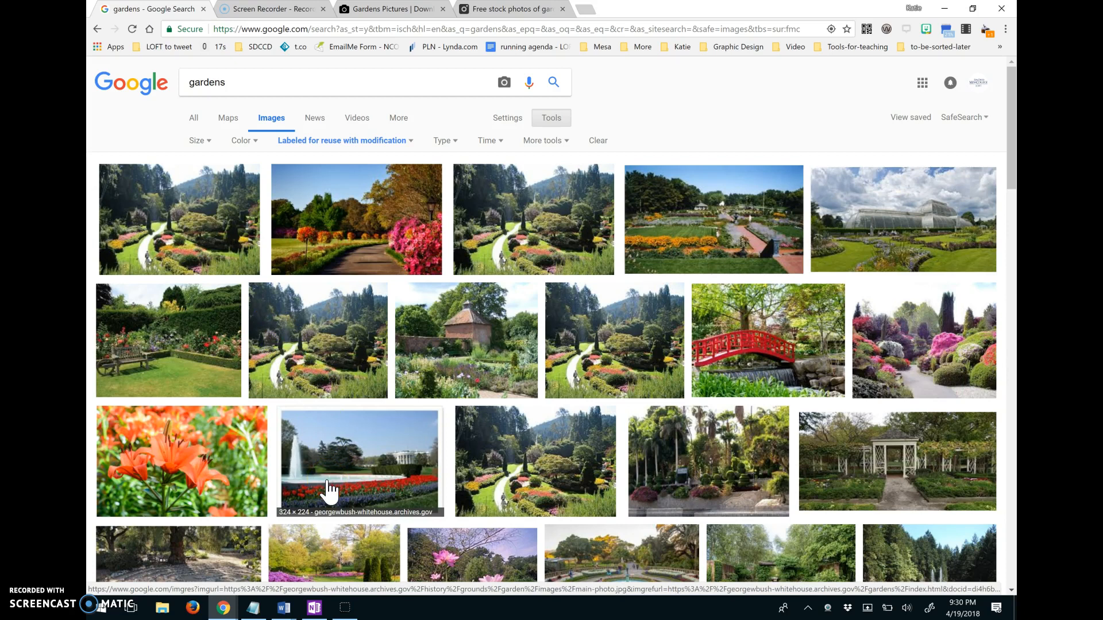
pyautogui.moveTo(555, 376)
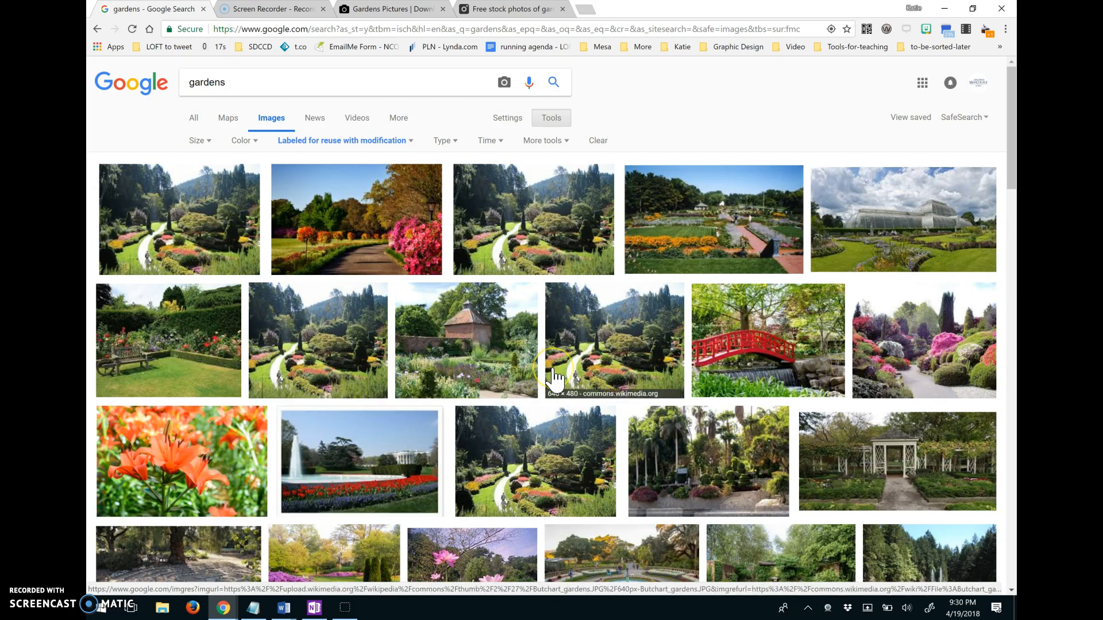
pyautogui.moveTo(712, 473)
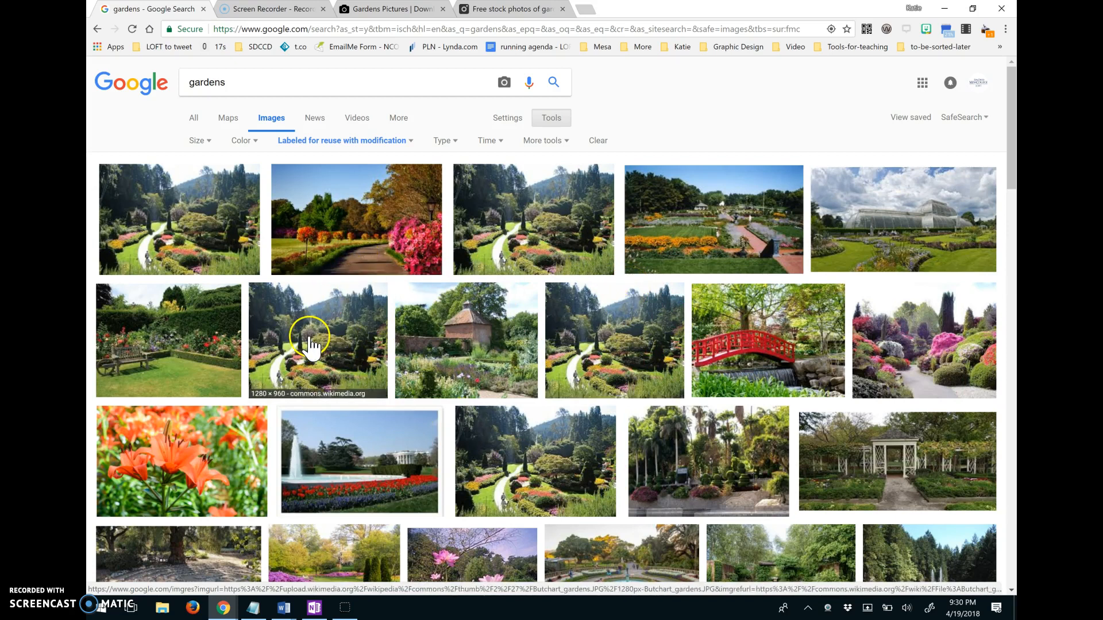
pyautogui.moveTo(207, 362)
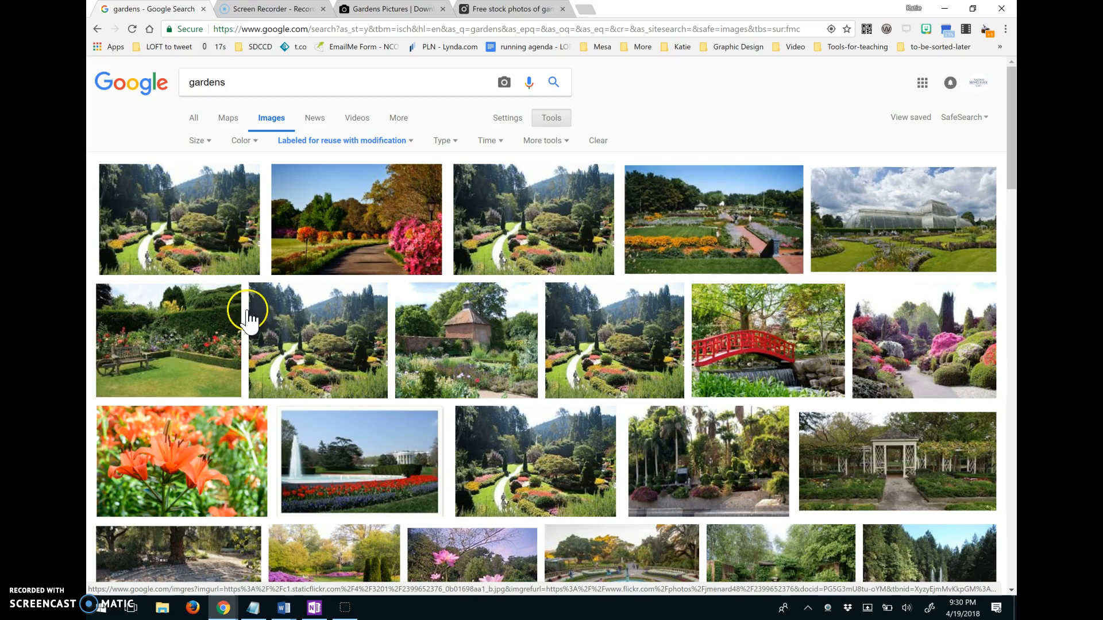
pyautogui.moveTo(491, 312)
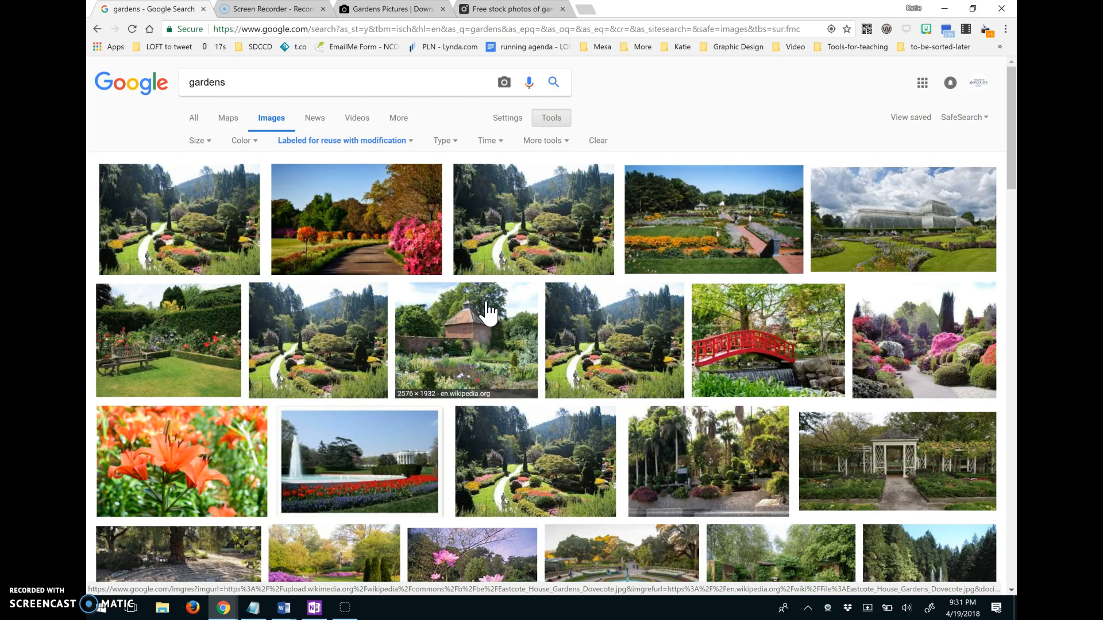
# Step: Switch to the Unsplash gardens results and scroll down to the butterfly, tulip and meadow photos
pyautogui.click(390, 10)
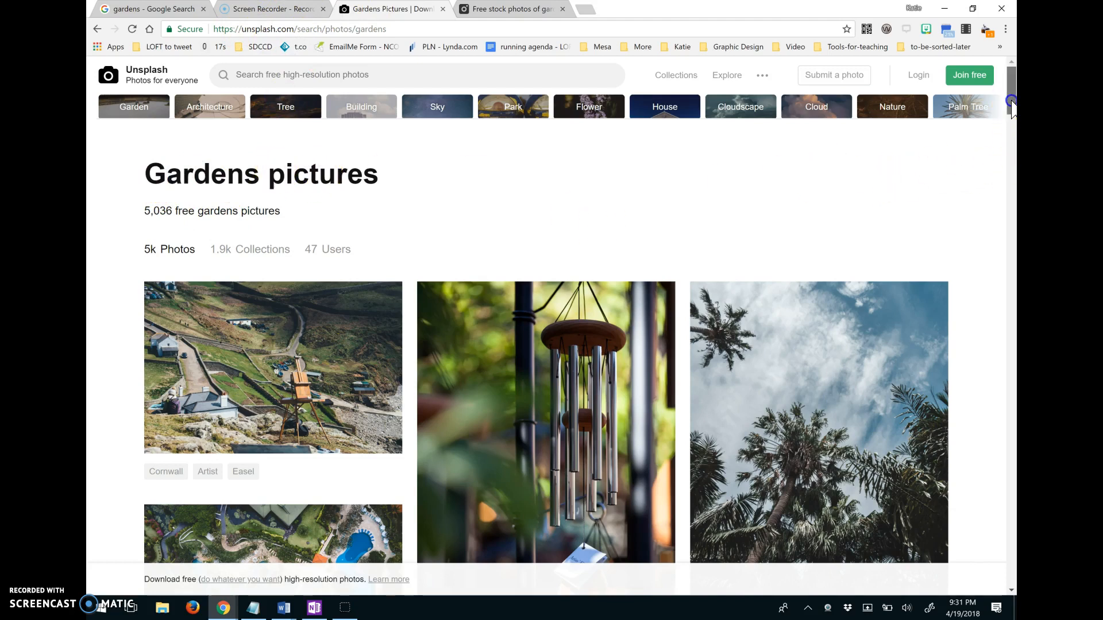
pyautogui.scroll(-3)
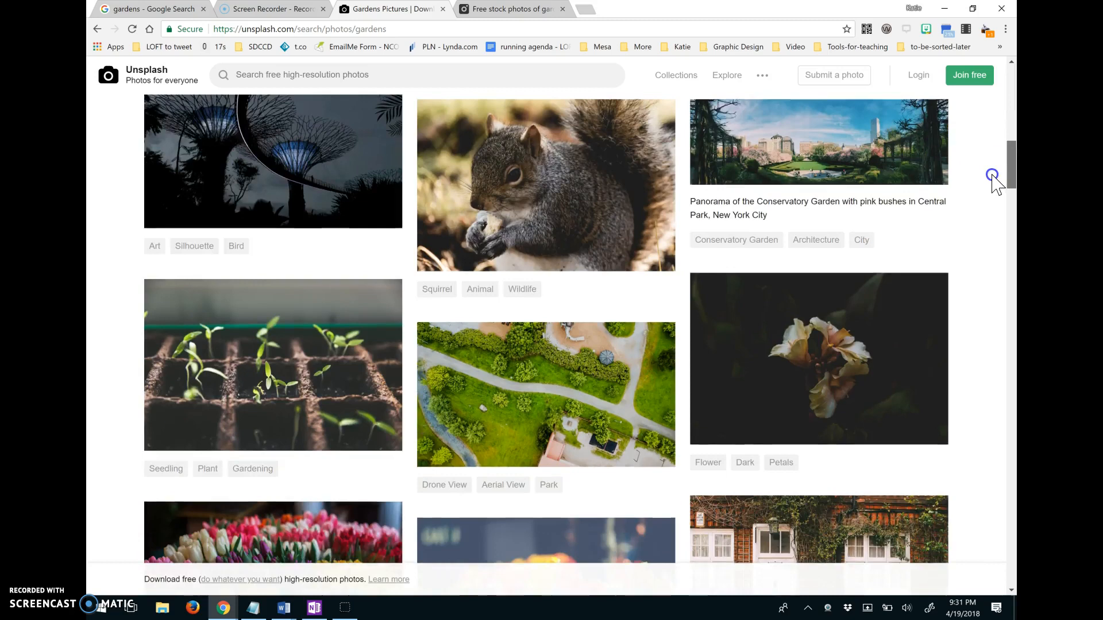
pyautogui.scroll(-3)
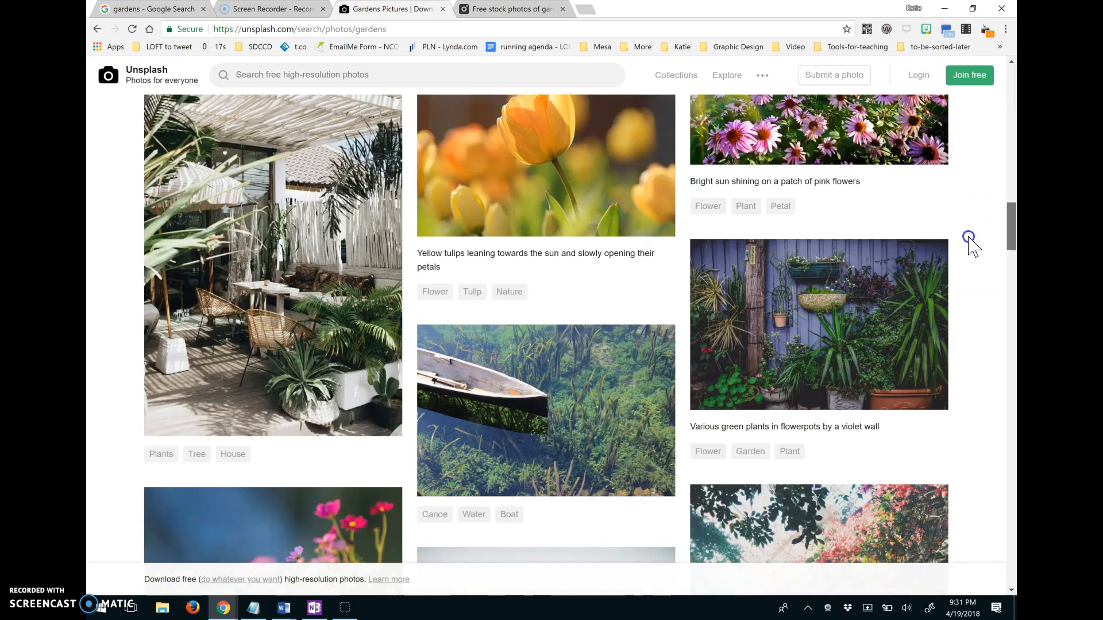
pyautogui.scroll(-3)
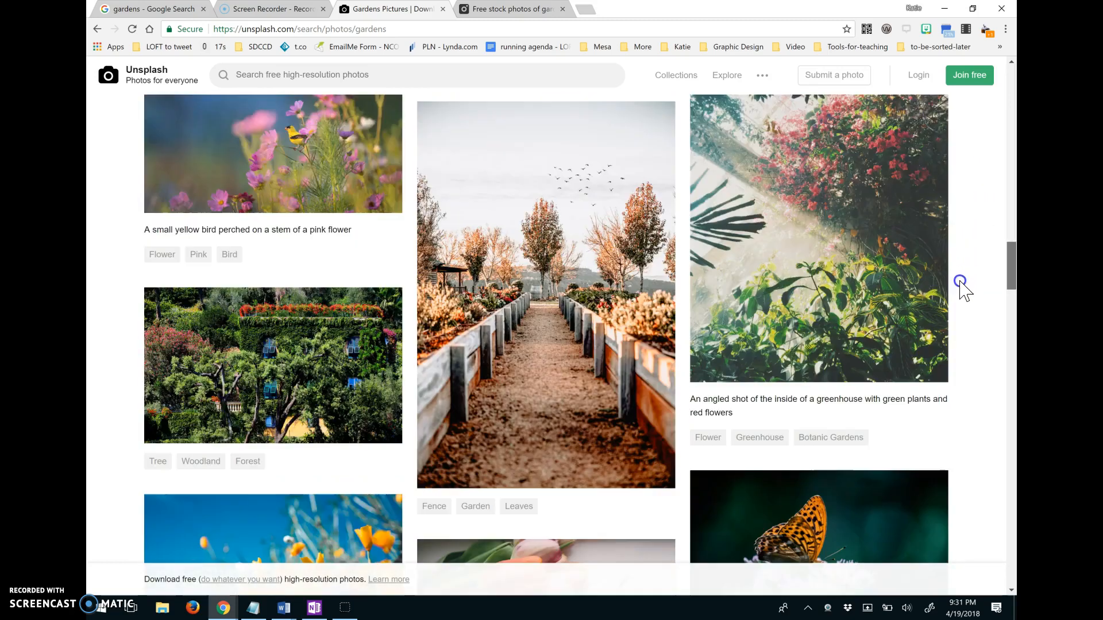
pyautogui.scroll(-3)
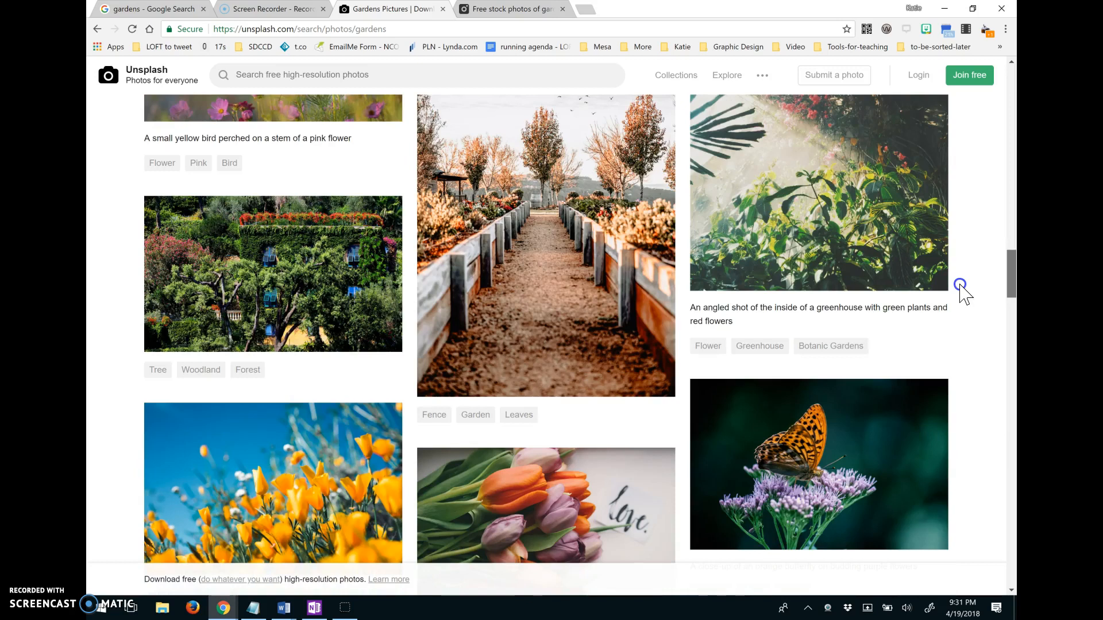
pyautogui.scroll(-3)
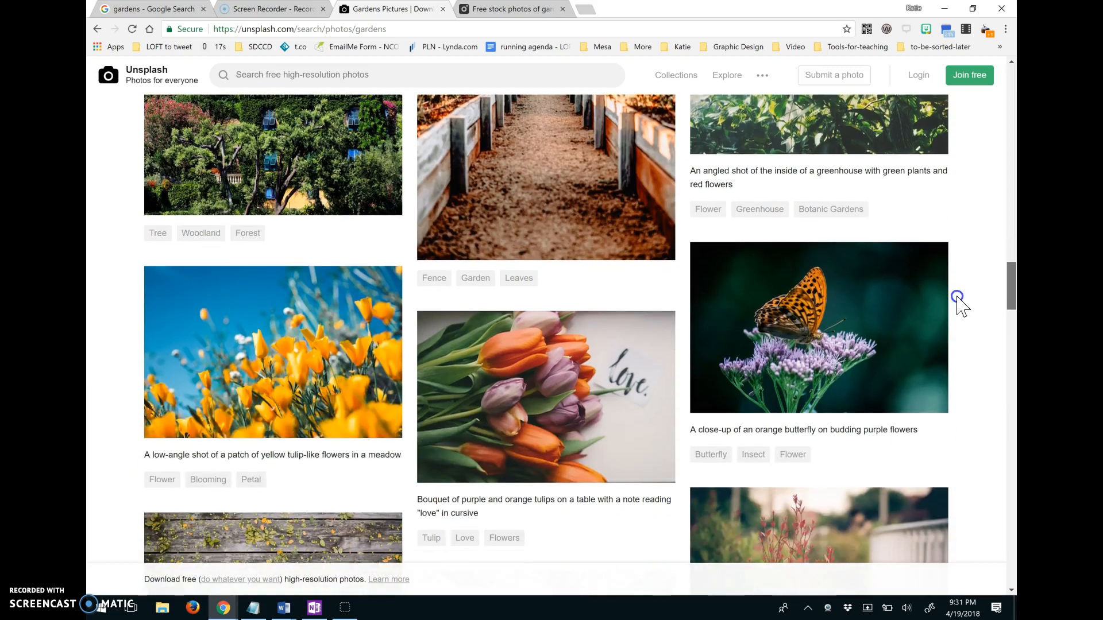
pyautogui.scroll(-3)
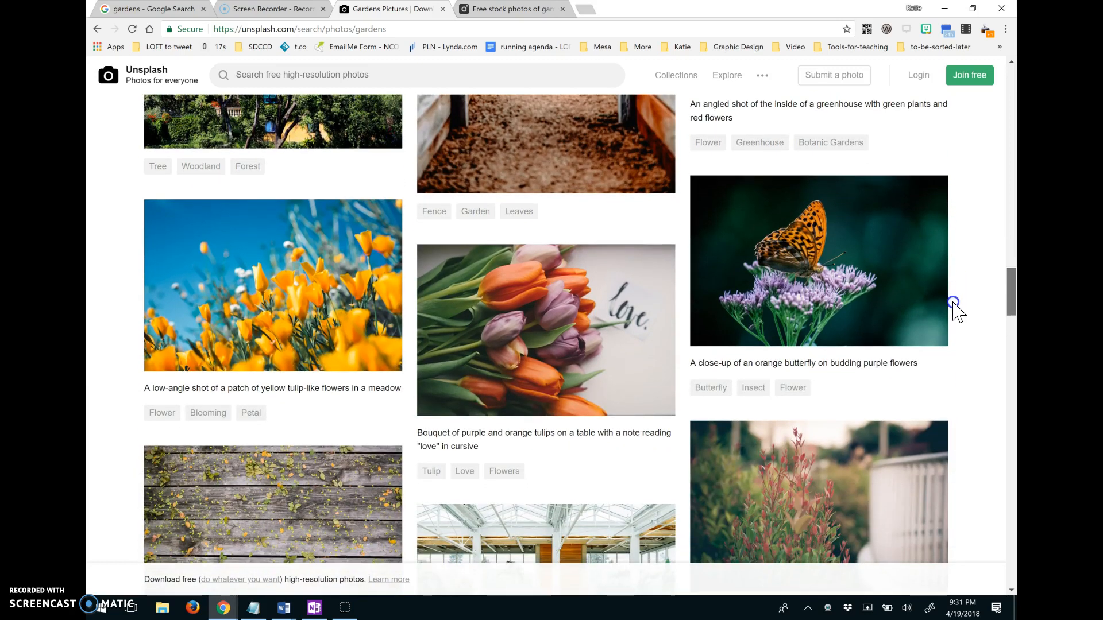
pyautogui.moveTo(165, 597)
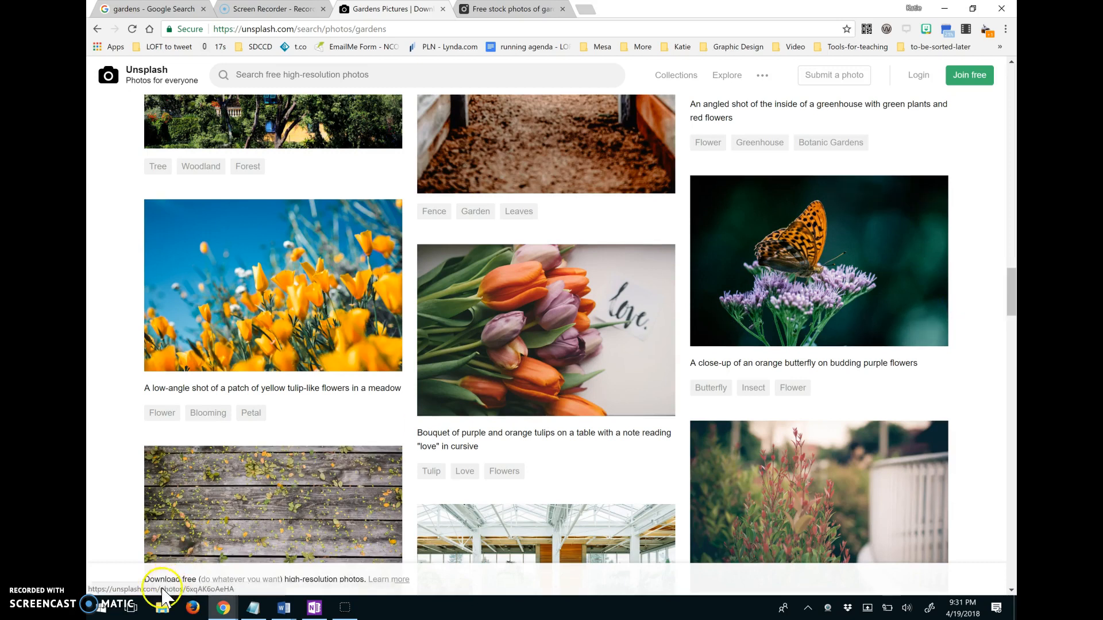
pyautogui.moveTo(239, 587)
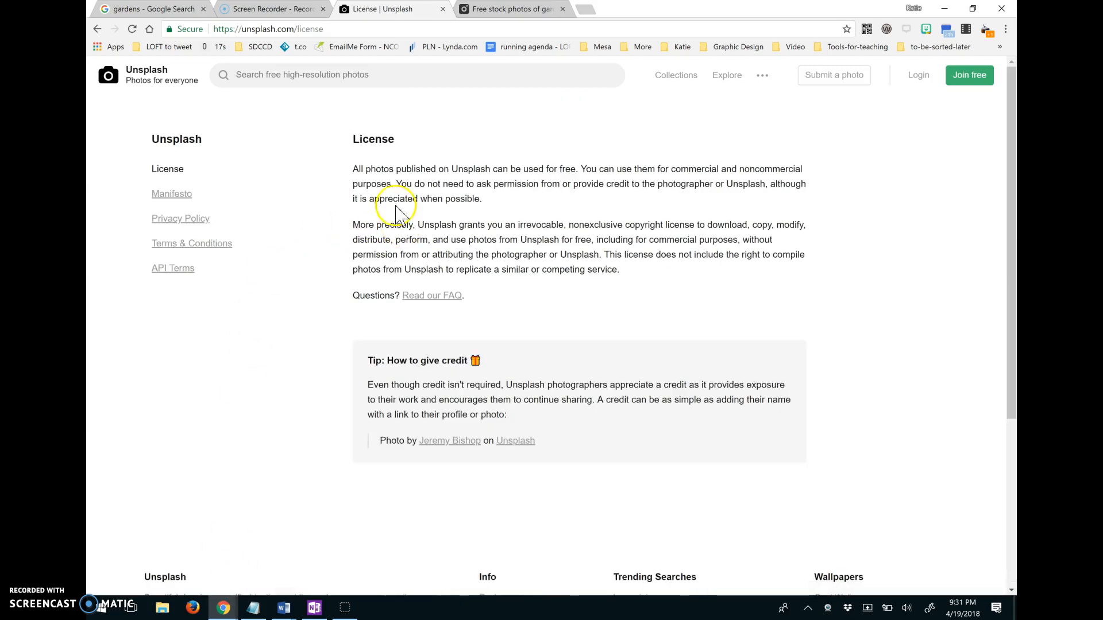
pyautogui.moveTo(501, 184)
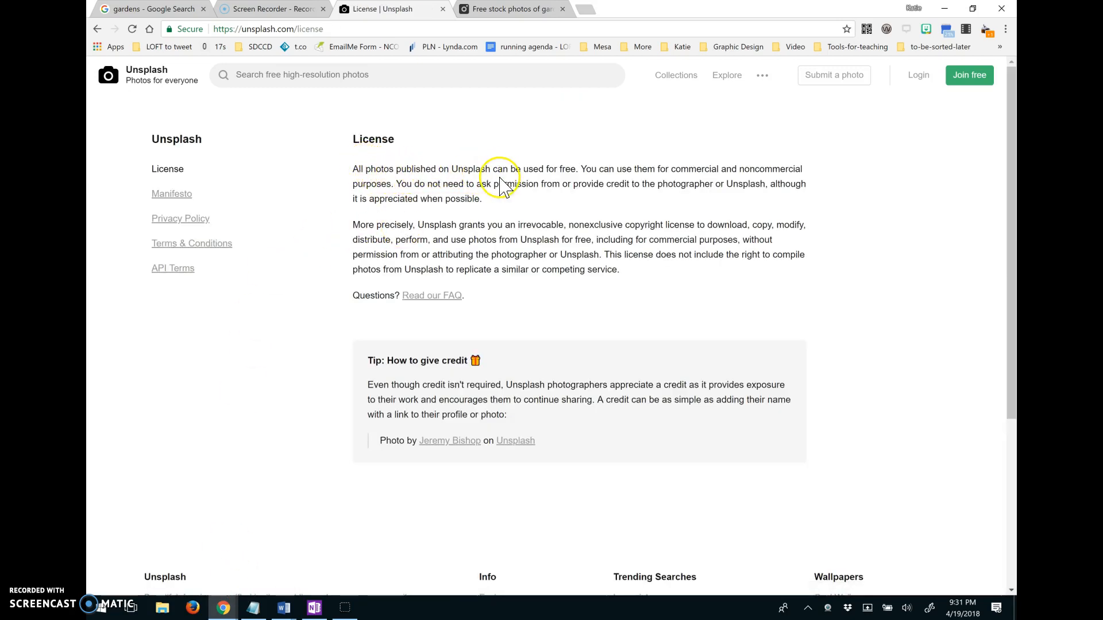
pyautogui.moveTo(593, 184)
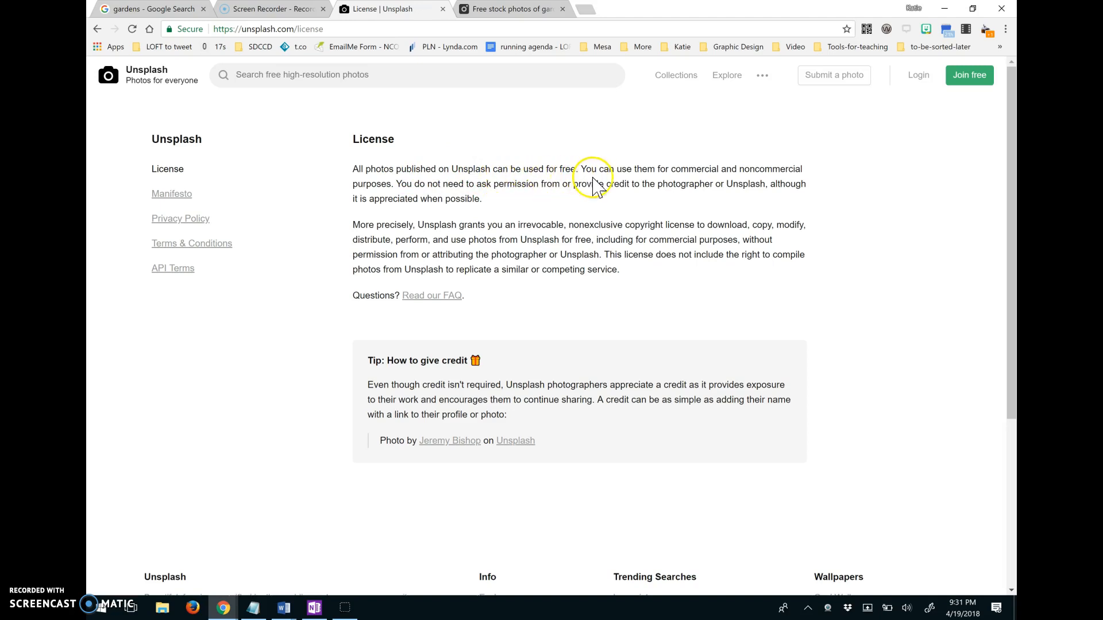
pyautogui.moveTo(400, 186)
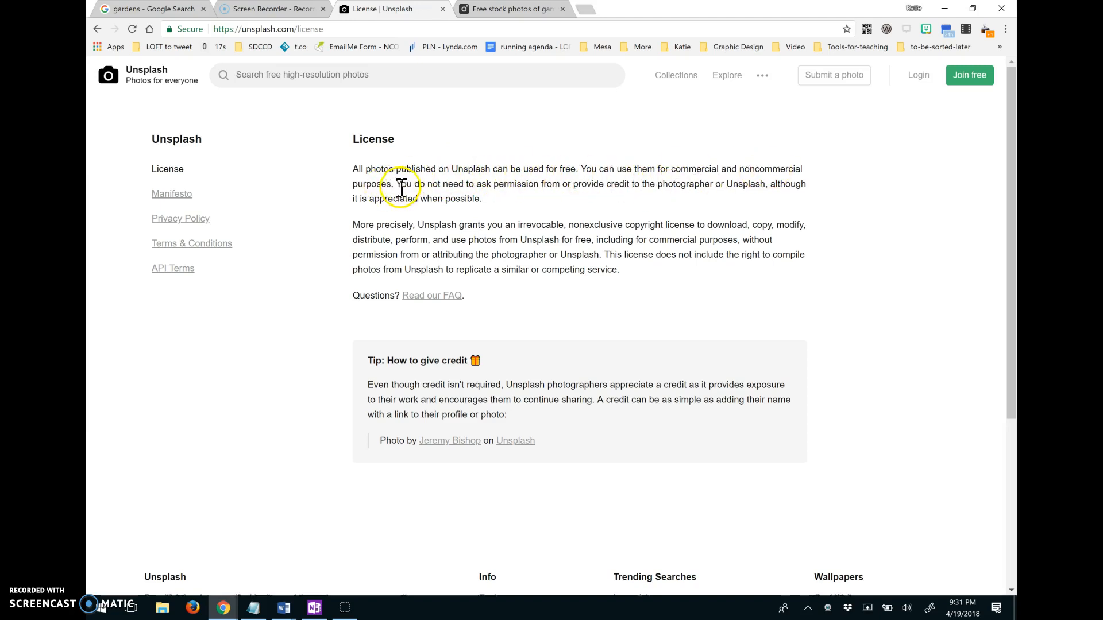
pyautogui.moveTo(537, 186)
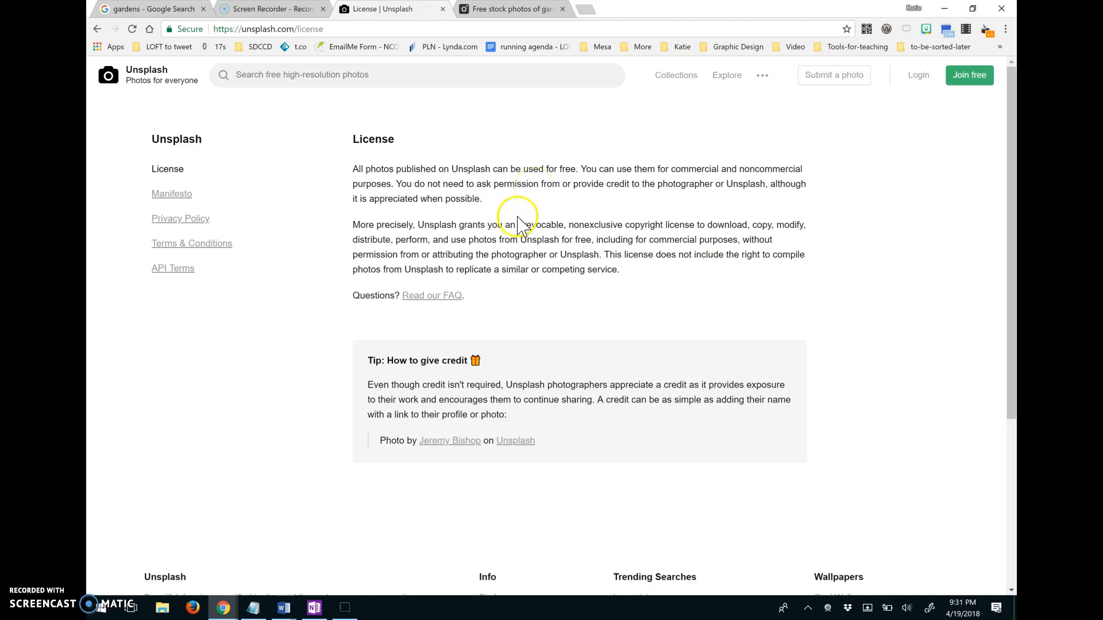
pyautogui.moveTo(483, 399)
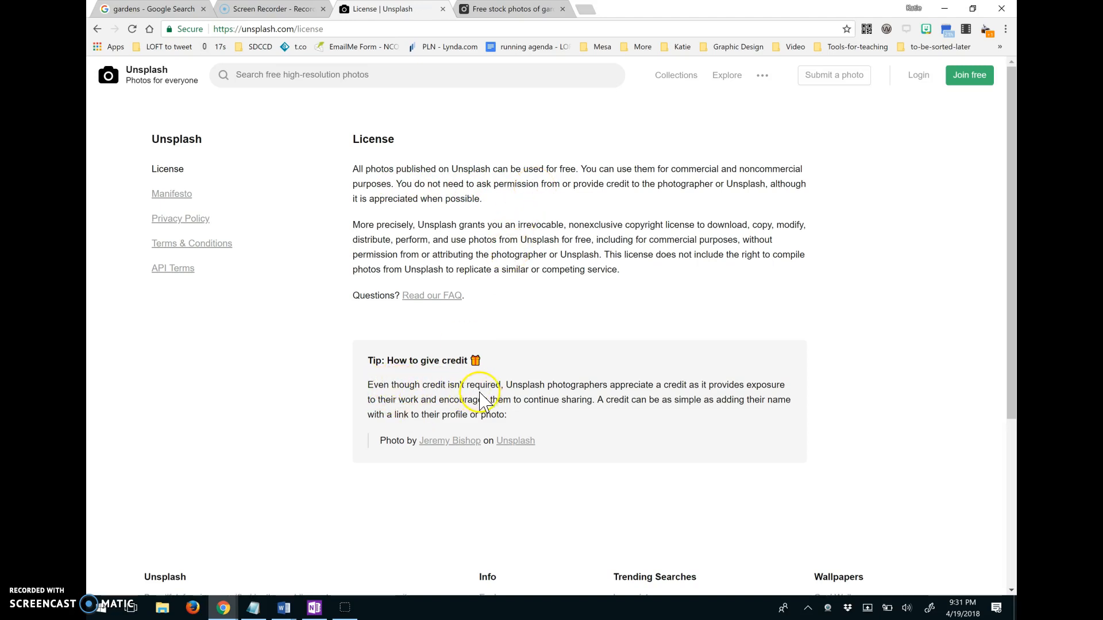
pyautogui.moveTo(677, 389)
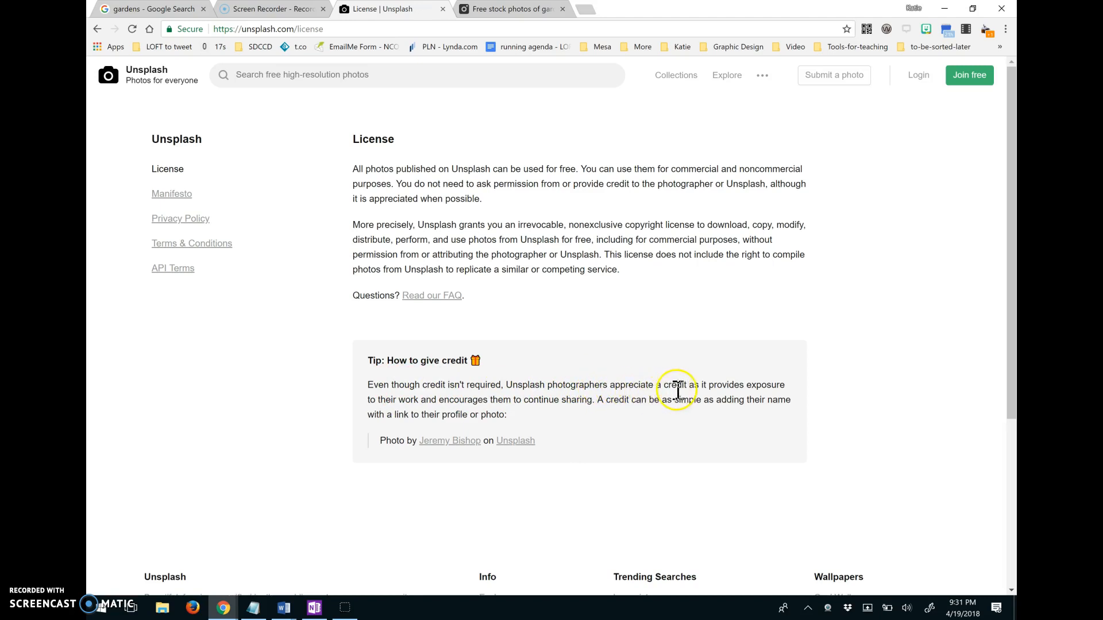
pyautogui.moveTo(513, 397)
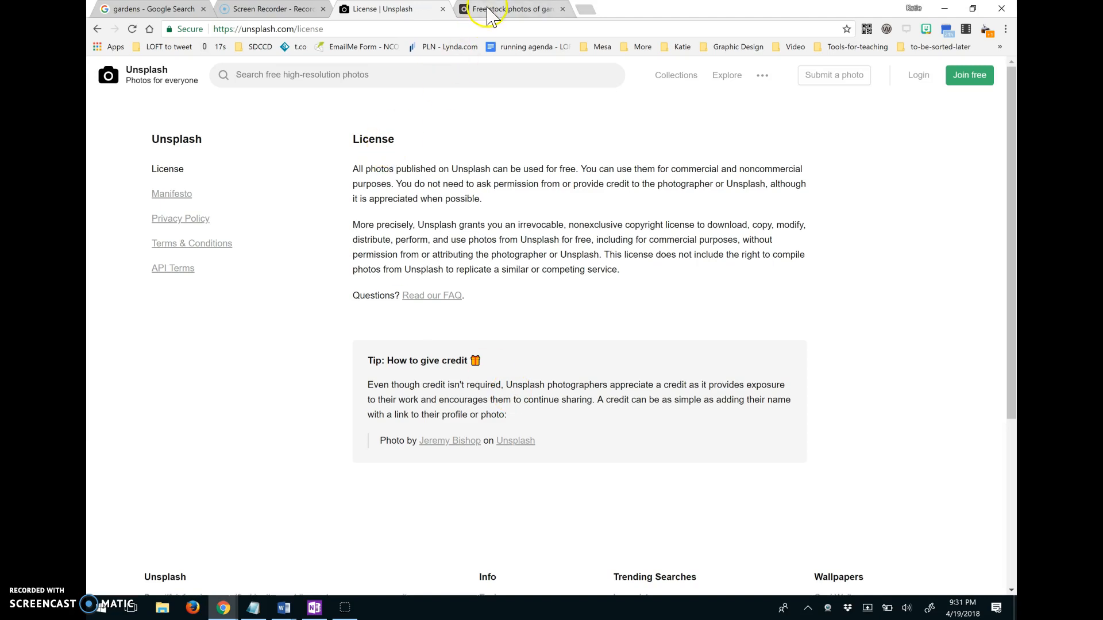
# Step: Switch to the Pexels 'Free stock photos of gardens' tab and go to its License page
pyautogui.click(492, 9)
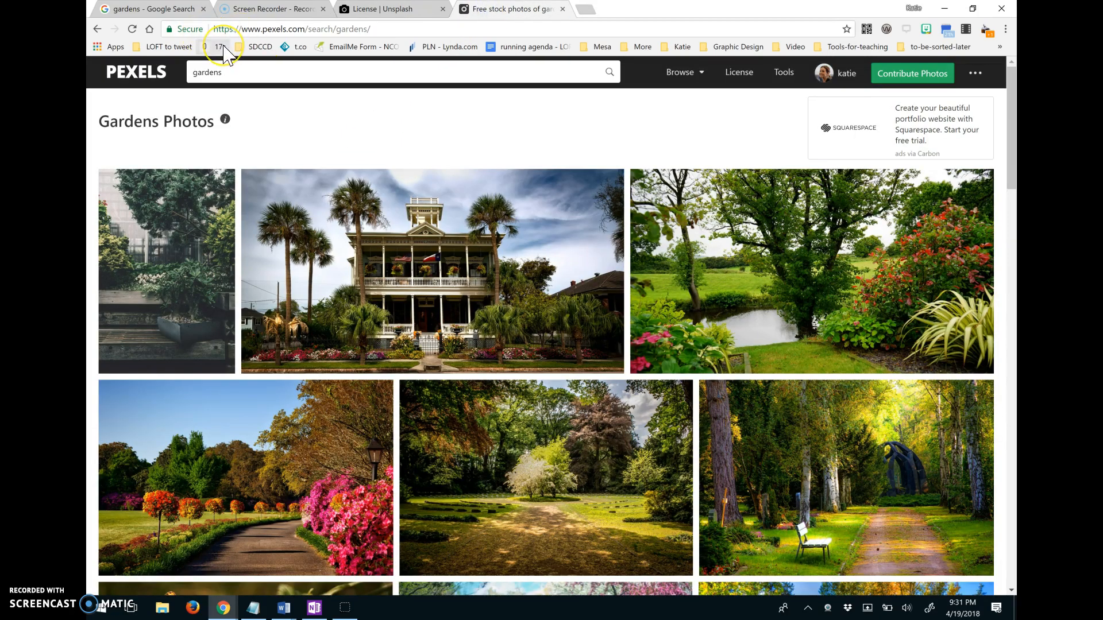
pyautogui.moveTo(232, 284)
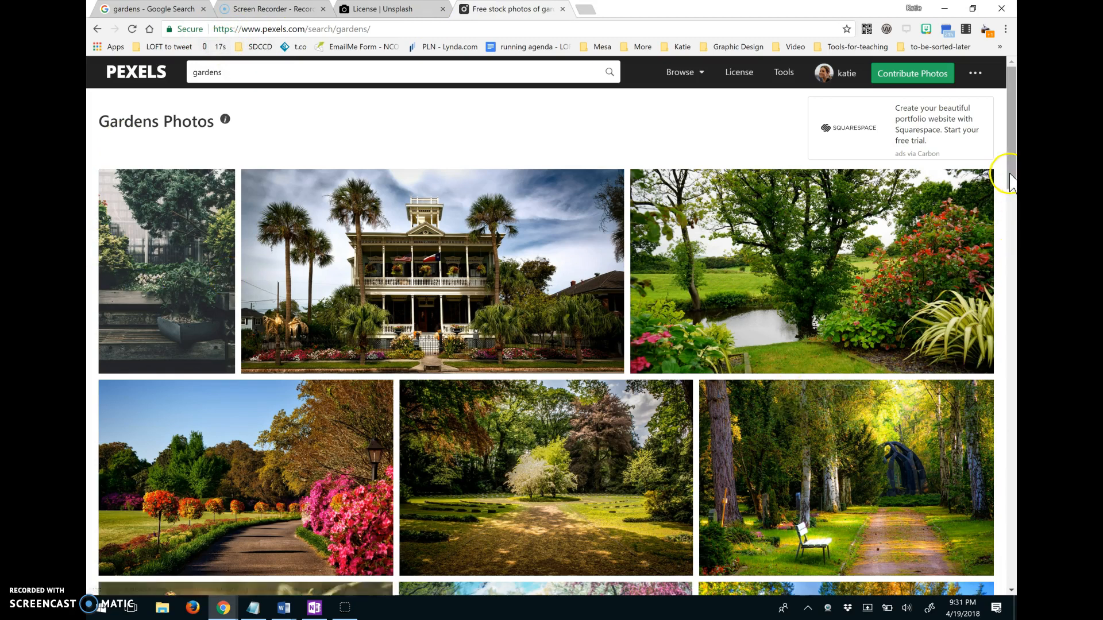
pyautogui.moveTo(1012, 181)
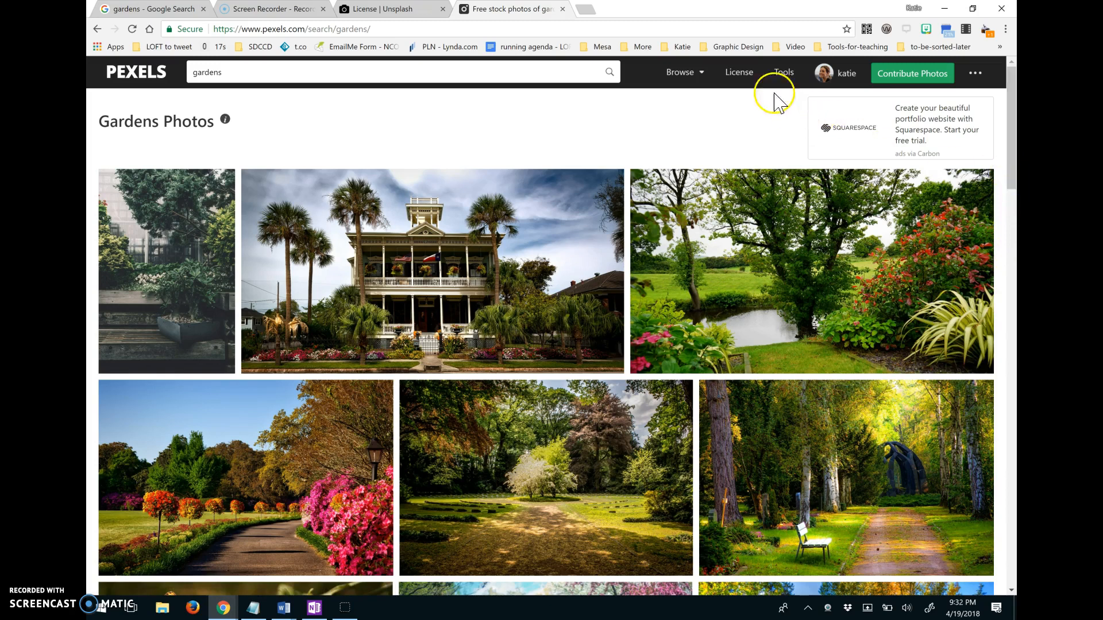
pyautogui.click(739, 72)
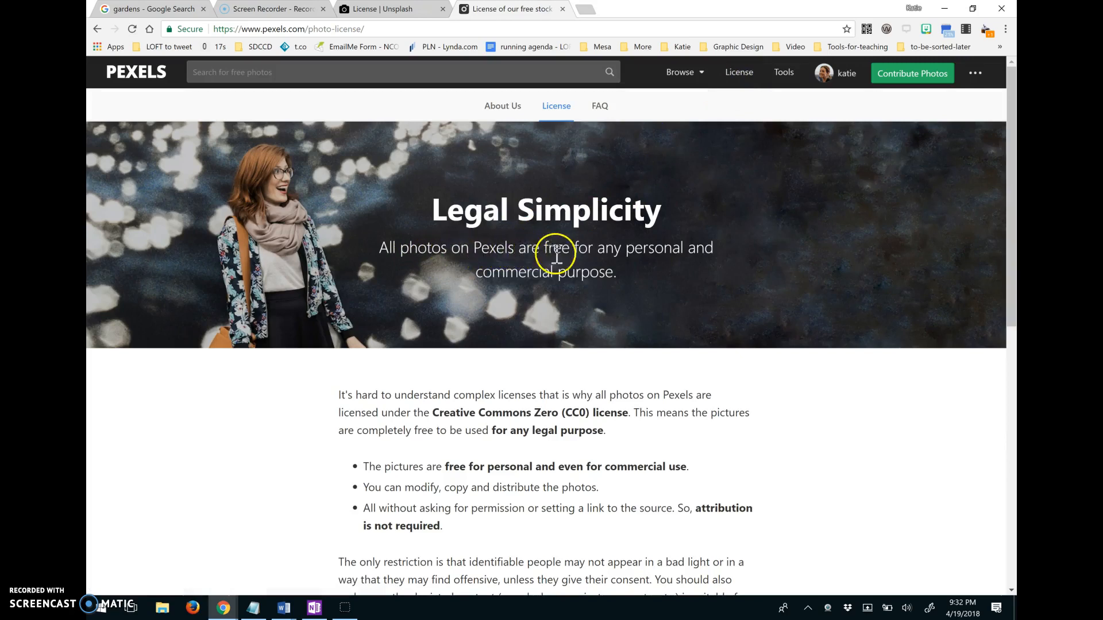
pyautogui.moveTo(576, 300)
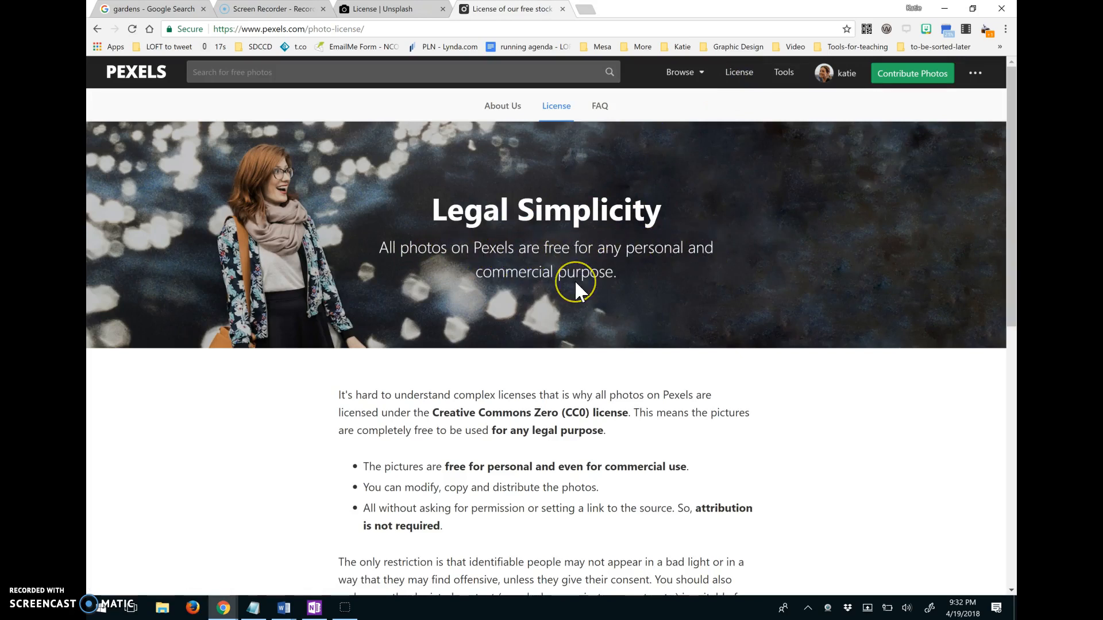
pyautogui.moveTo(433, 414)
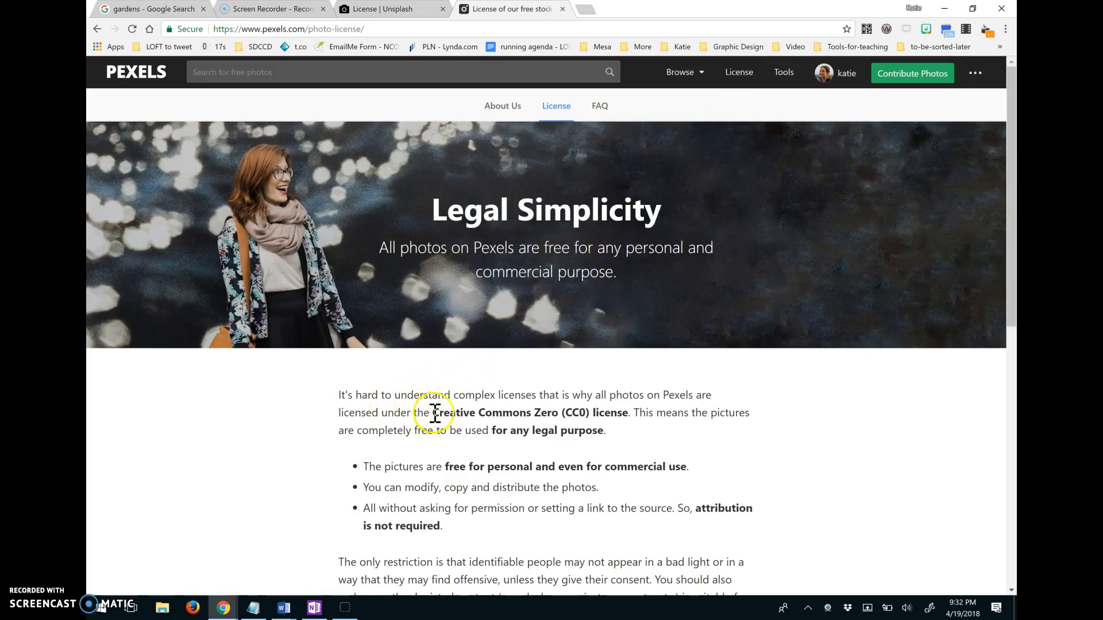
# Step: Highlight and deselect the CC0 license phrase on Pexels, then return to Unsplash's license page
pyautogui.moveTo(433, 413); pyautogui.dragTo(632, 413)
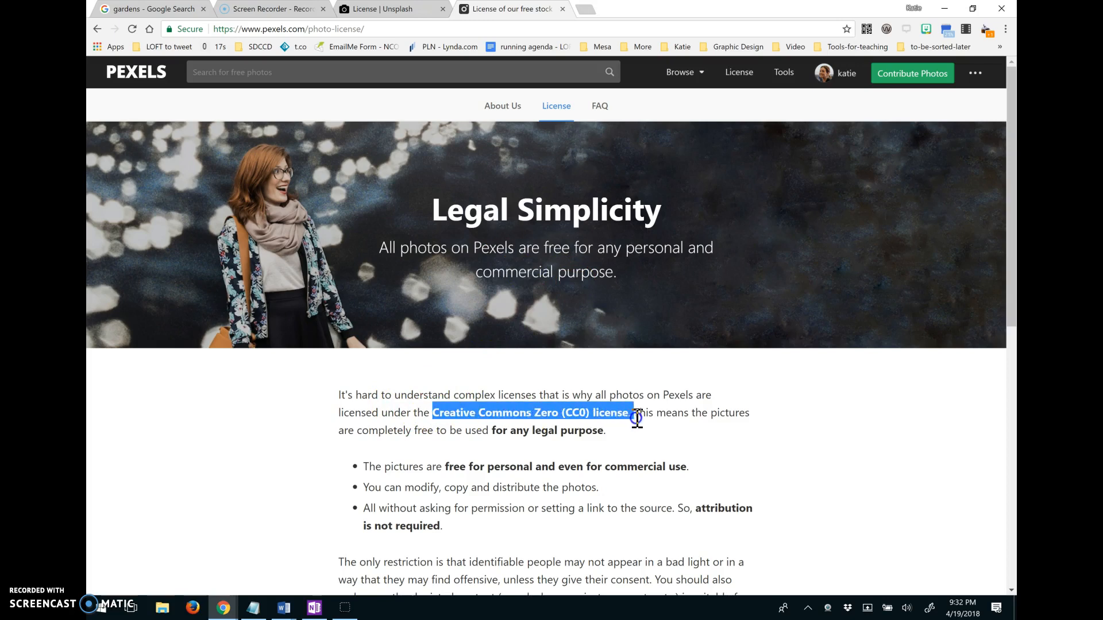
pyautogui.click(637, 419)
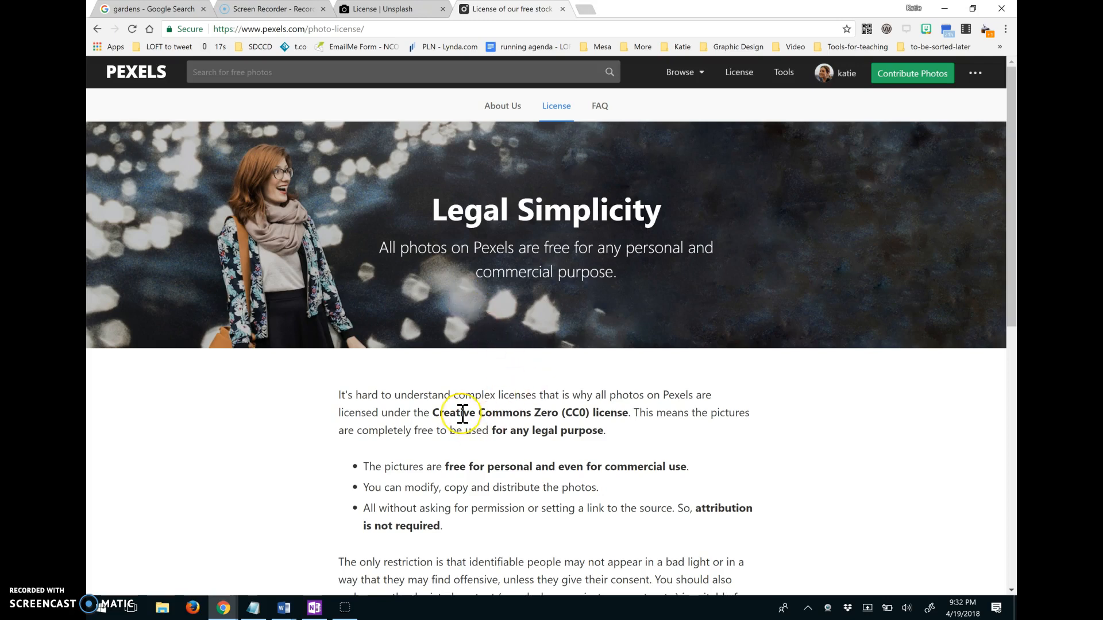
pyautogui.moveTo(131, 92)
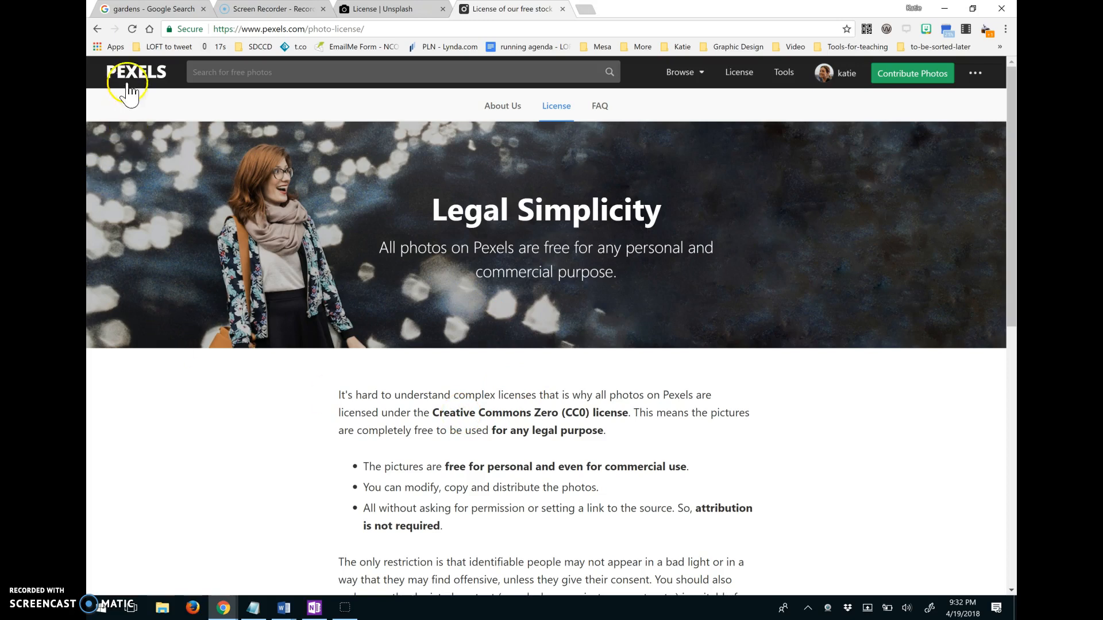
pyautogui.moveTo(397, 14)
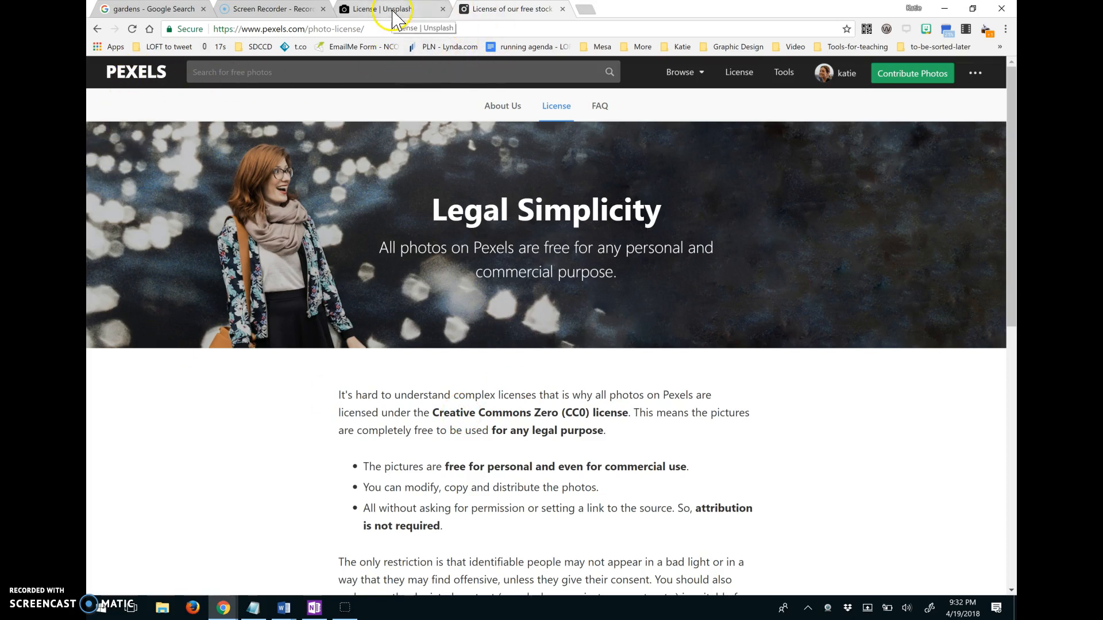
pyautogui.click(385, 9)
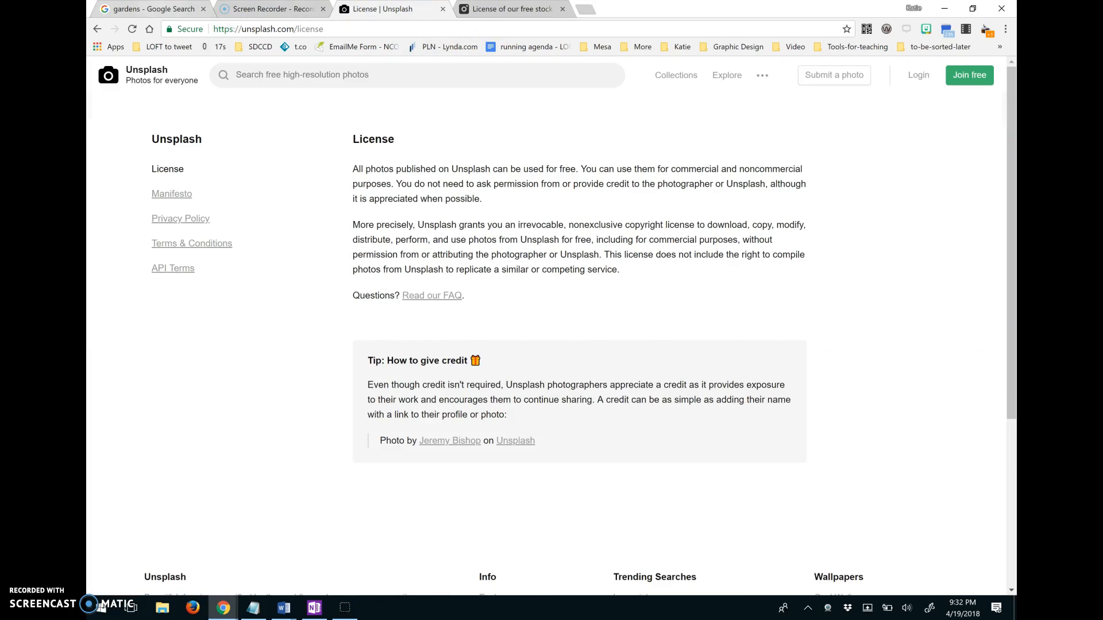
# Step: Return to the 'gardens - Google Search' tab showing the reuse-filtered results
pyautogui.click(150, 9)
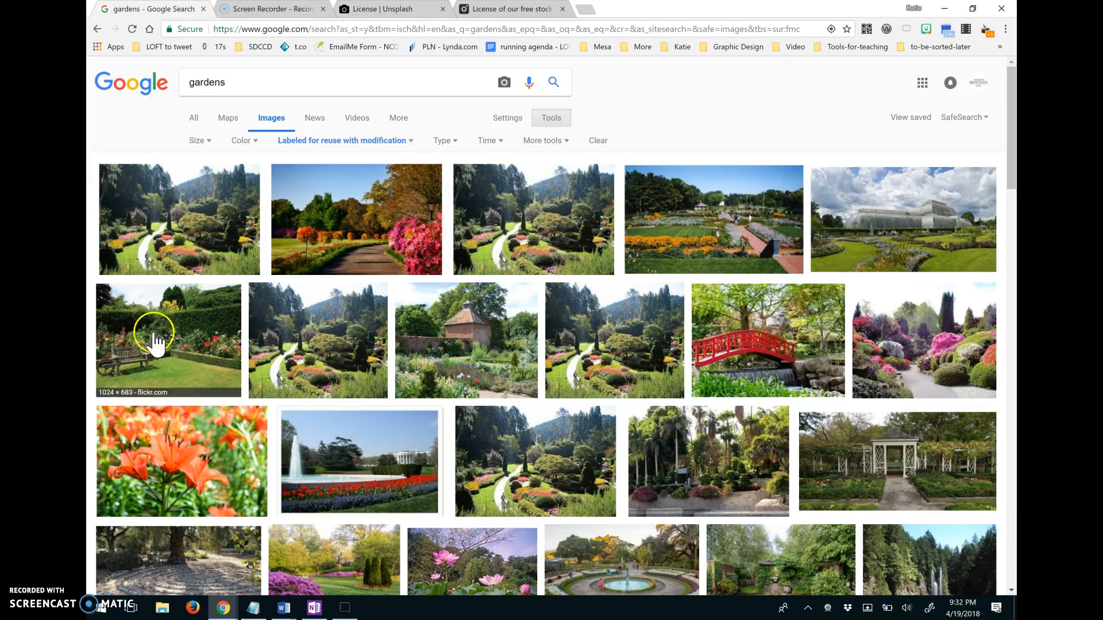
pyautogui.moveTo(710, 204)
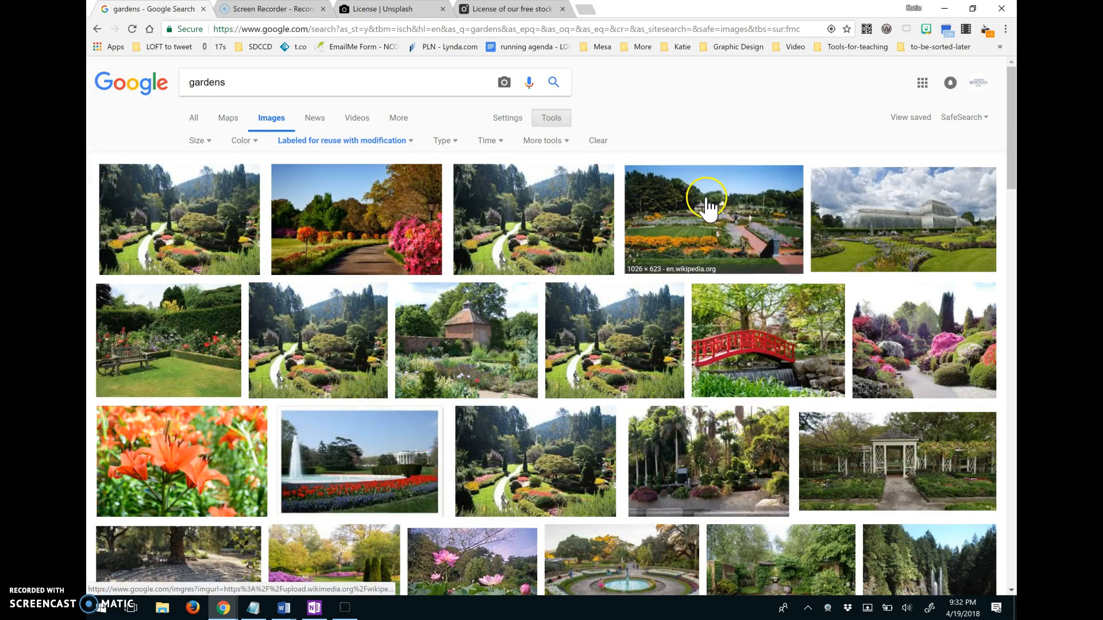